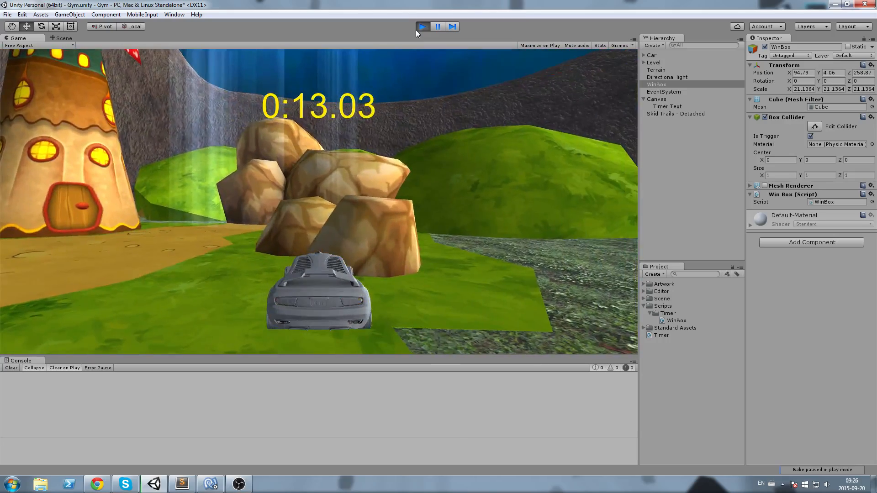
Exit Play mode to return to editing the racetrack scene
{"action": "left_click", "coordinate": [422, 26]}
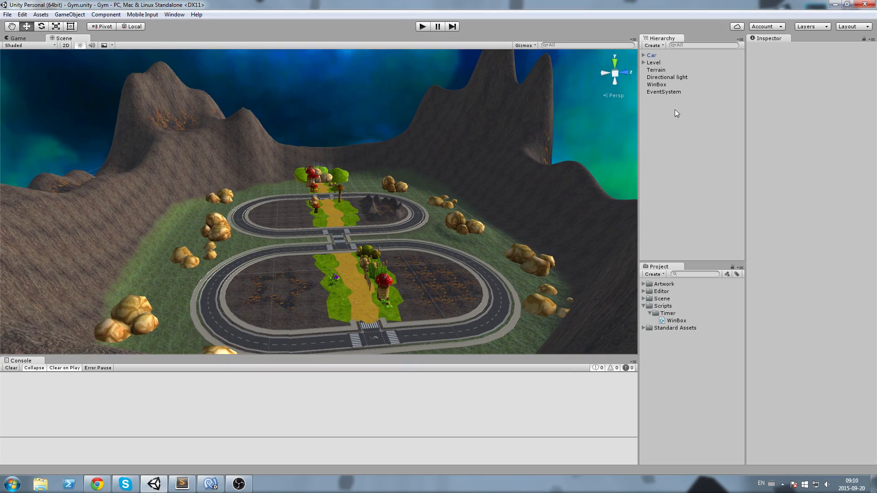
Create a UI Text under a new Canvas and anchor it to the top centre
{"action": "right_click", "coordinate": [676, 114]}
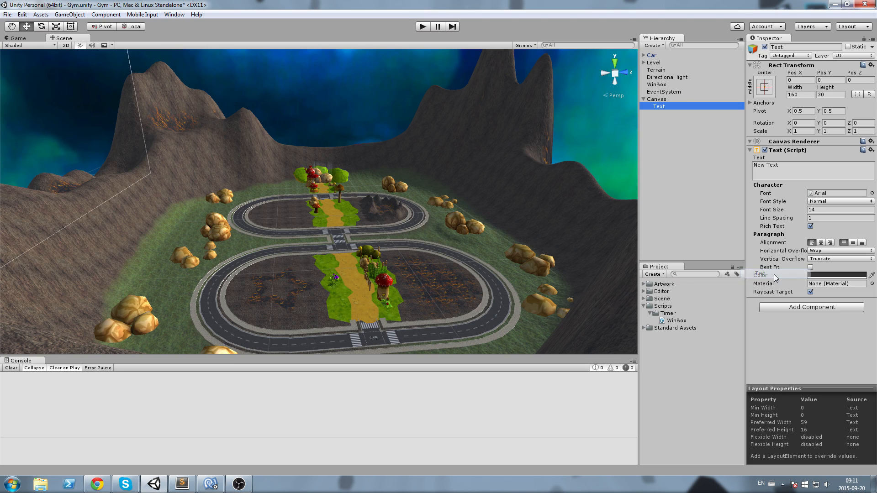
{"action": "left_click", "coordinate": [656, 99]}
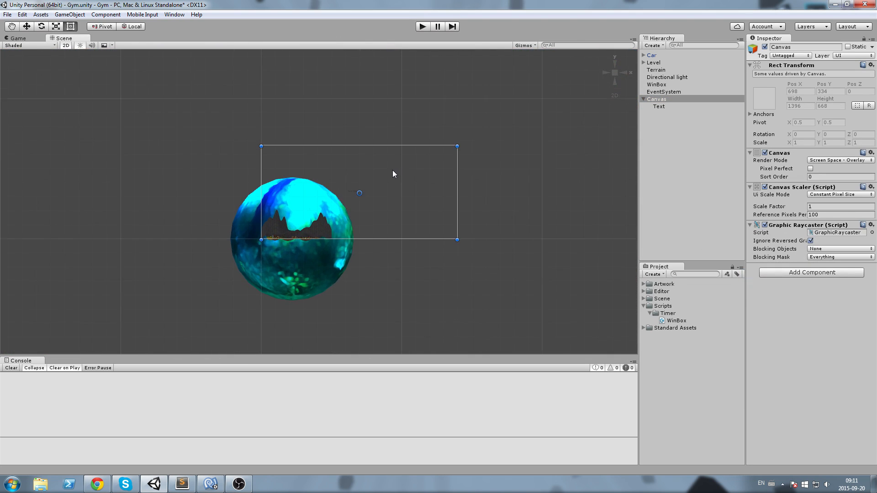
{"action": "left_click", "coordinate": [659, 106]}
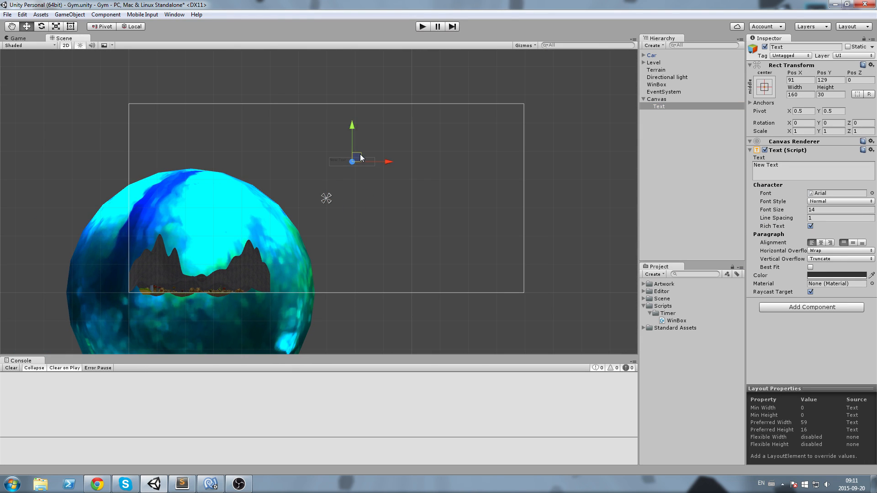
{"action": "left_click", "coordinate": [815, 169]}
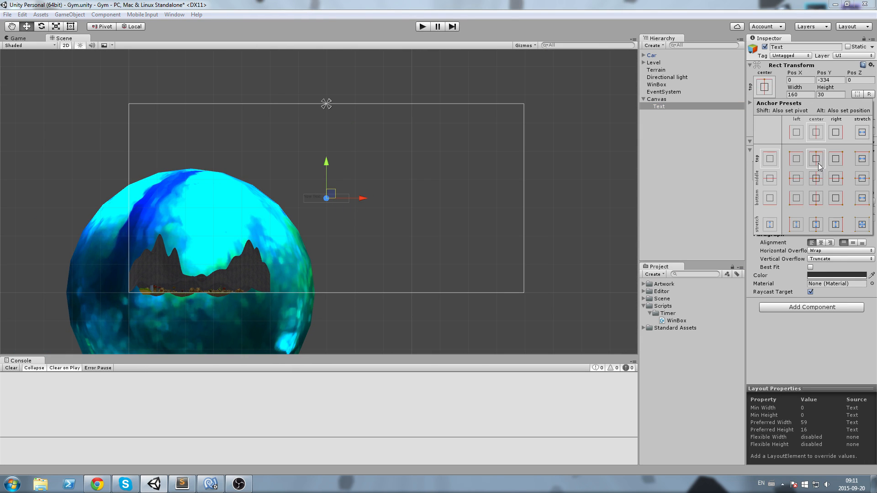
{"action": "left_click", "coordinate": [815, 158]}
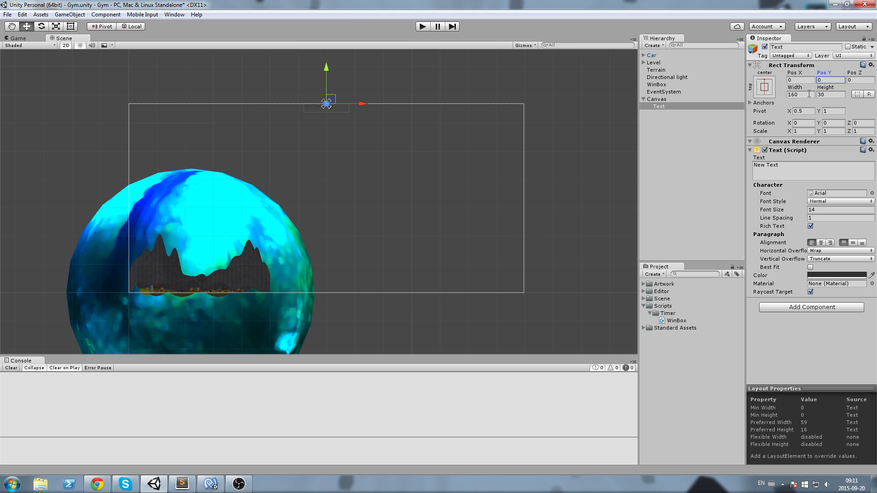
Size the text box 500×250, set font size 75 and colour it white
{"action": "left_click", "coordinate": [800, 94]}
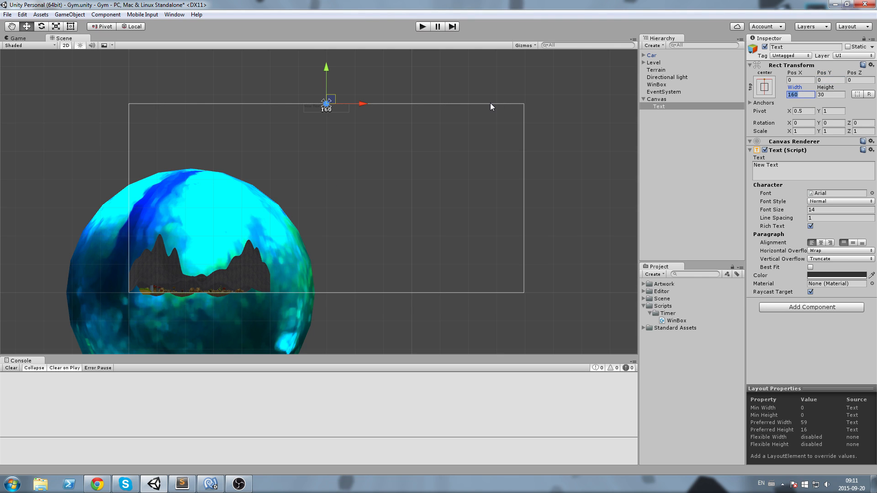
{"action": "type", "text": "250"}
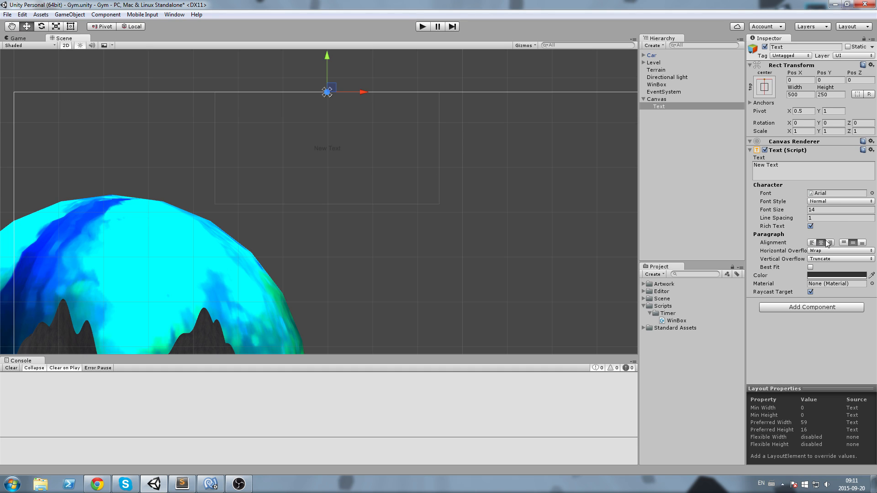
{"action": "left_click", "coordinate": [834, 209]}
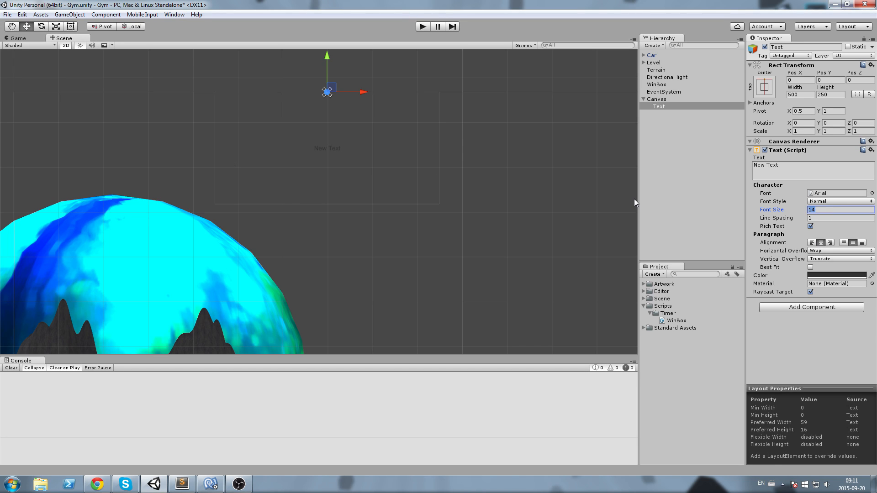
{"action": "type", "text": "75"}
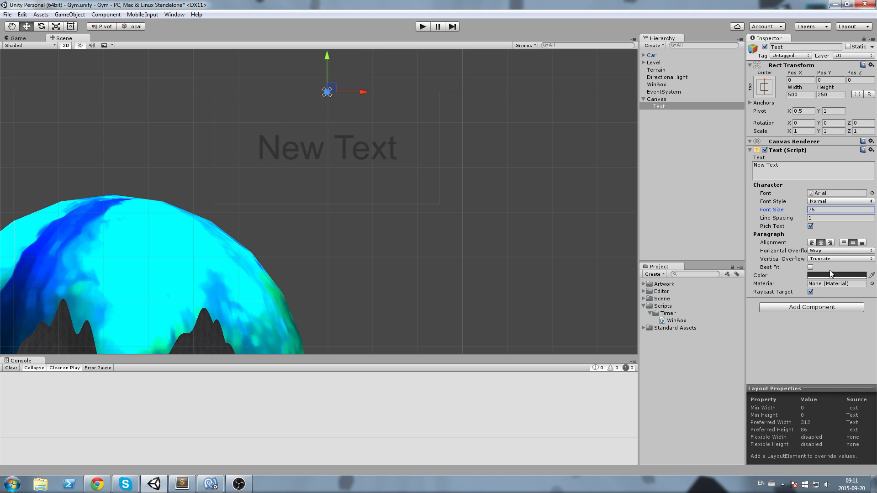
{"action": "left_click", "coordinate": [835, 275]}
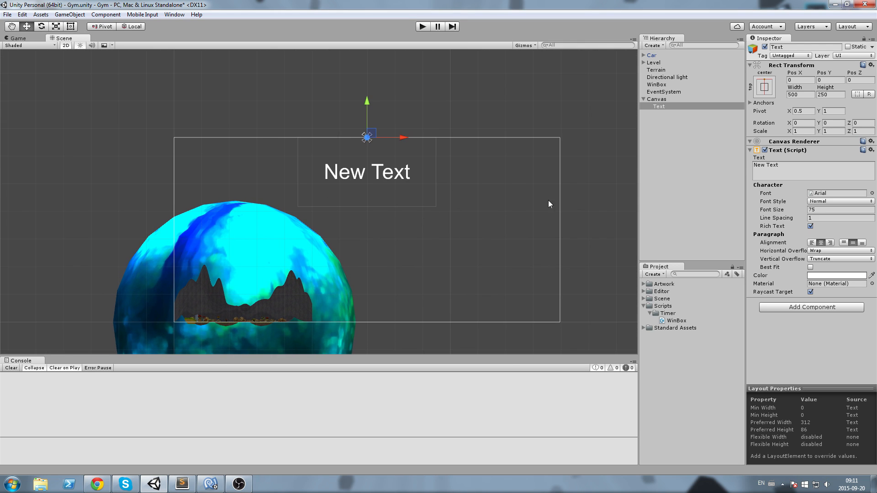
Rename the text object to 'Timer Text' and set its displayed text to 'Timer'
{"action": "left_click", "coordinate": [658, 106]}
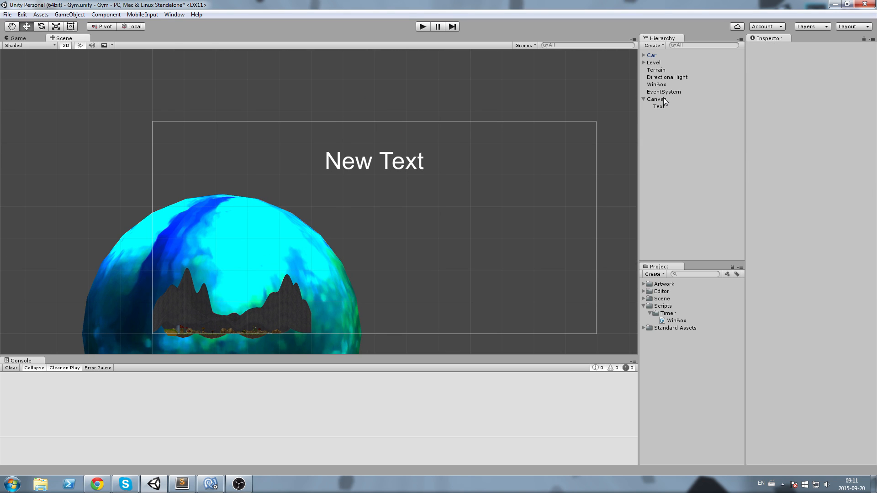
{"action": "left_click", "coordinate": [659, 106]}
{"action": "type", "text": "Timer "}
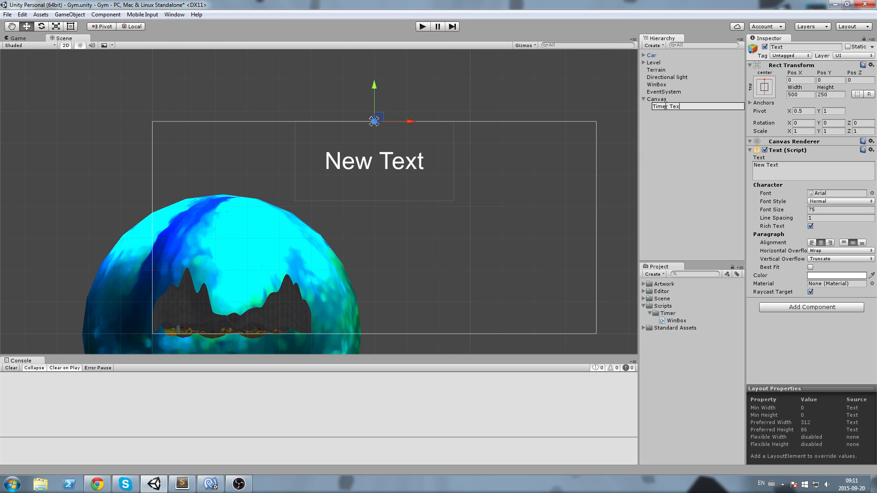
{"action": "type", "text": "t"}
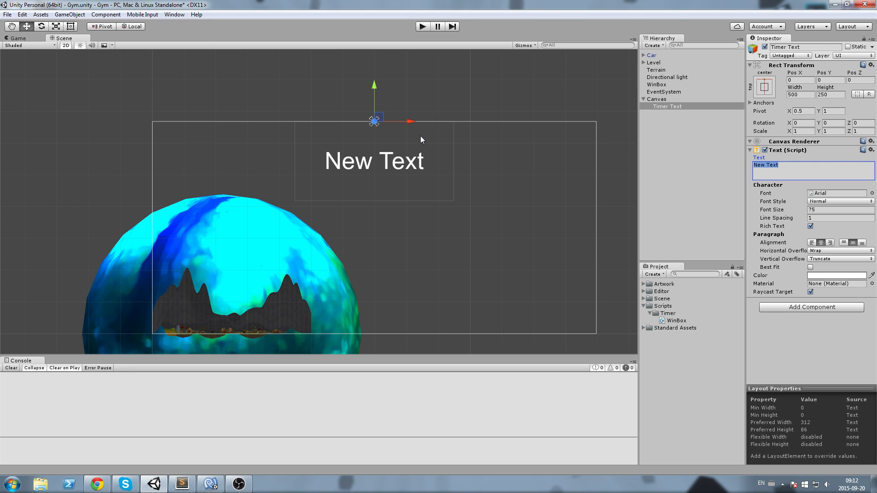
{"action": "type", "text": "Timer"}
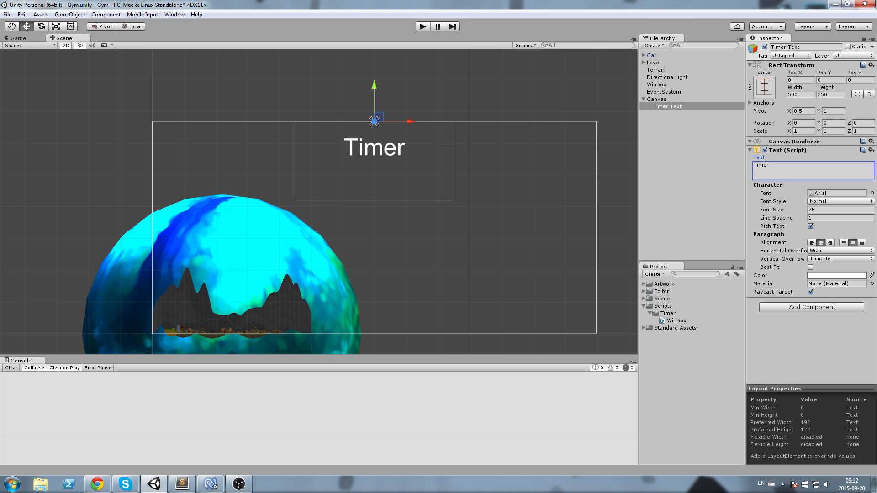
{"action": "left_click", "coordinate": [666, 106]}
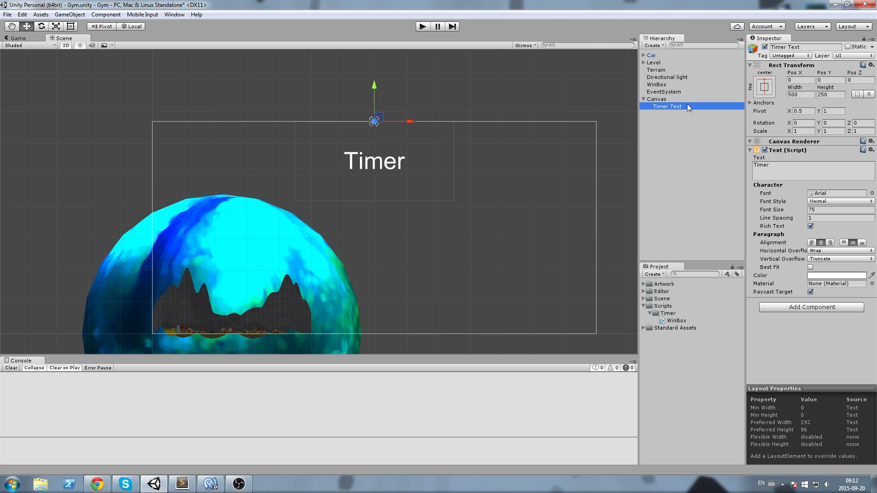
{"action": "left_click", "coordinate": [658, 99]}
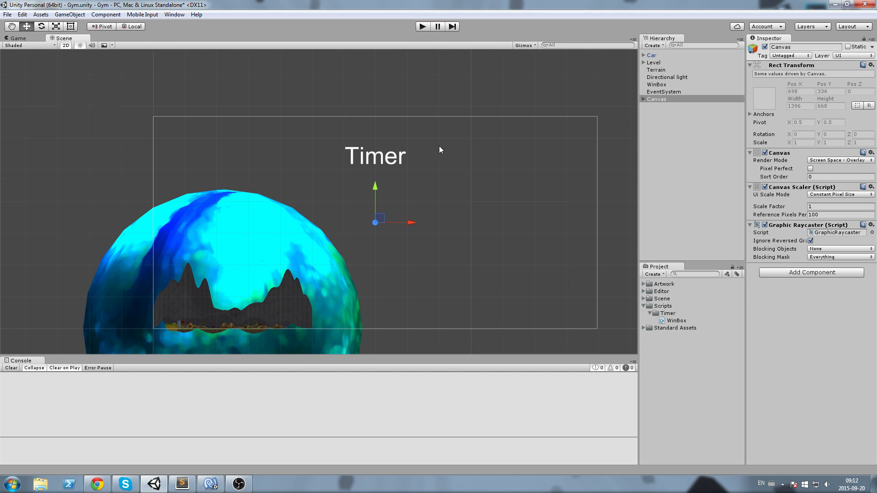
{"action": "left_click", "coordinate": [666, 106]}
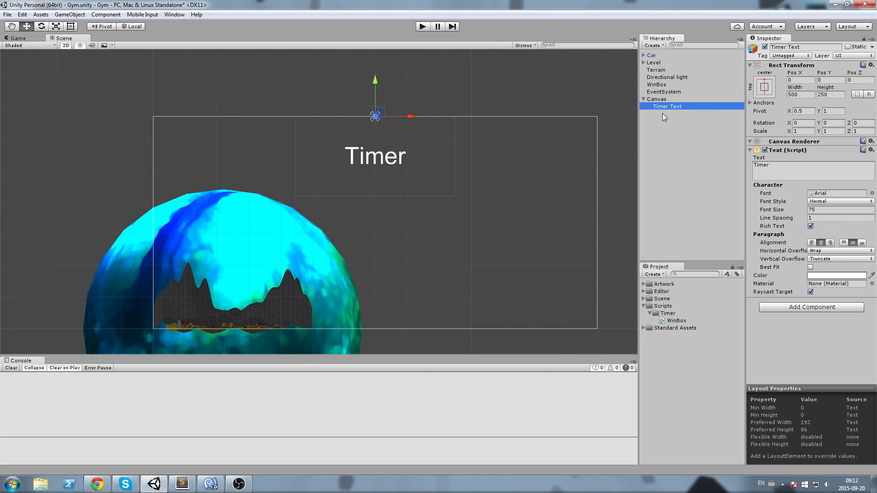
Add a new C# script 'Timer' to the Car object and open it in MonoDevelop
{"action": "left_click", "coordinate": [651, 54]}
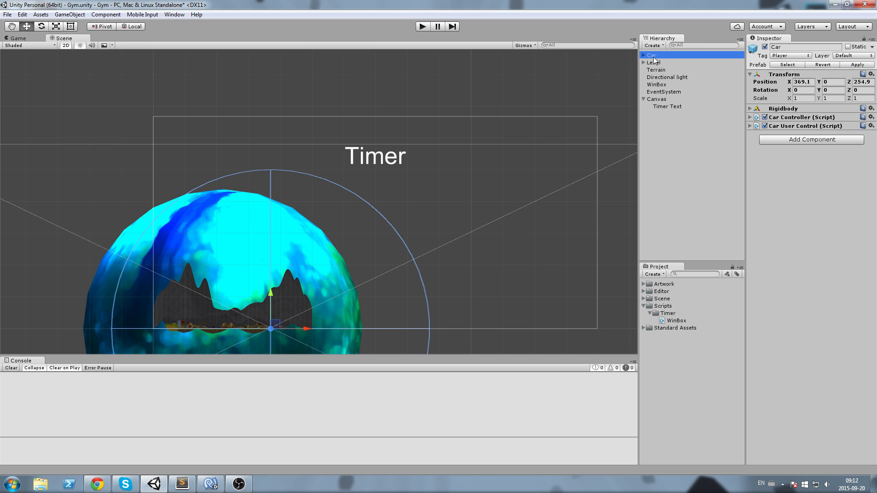
{"action": "left_click", "coordinate": [811, 139]}
{"action": "type", "text": "C#"}
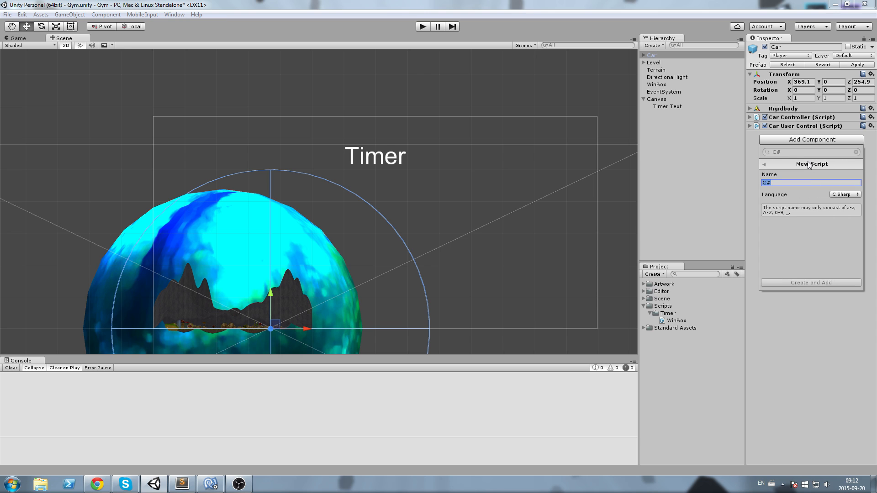
{"action": "type", "text": "Timer"}
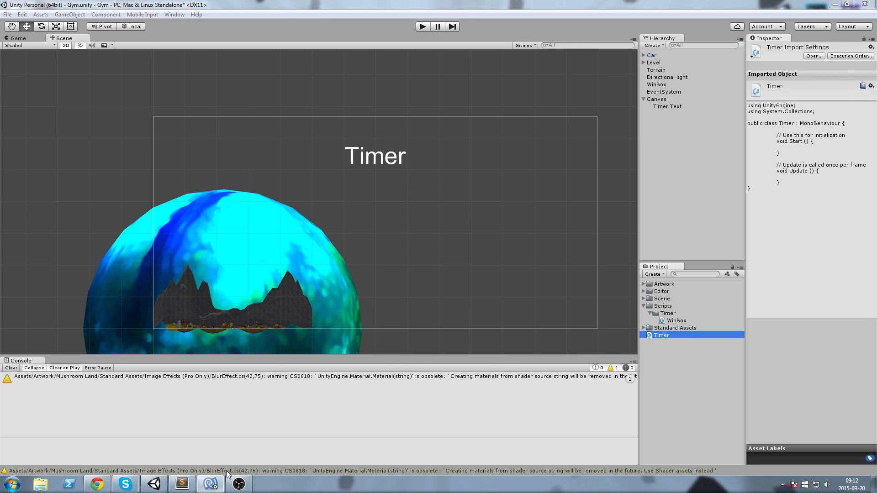
{"action": "double_click", "coordinate": [662, 335]}
{"action": "type", "text": "u"}
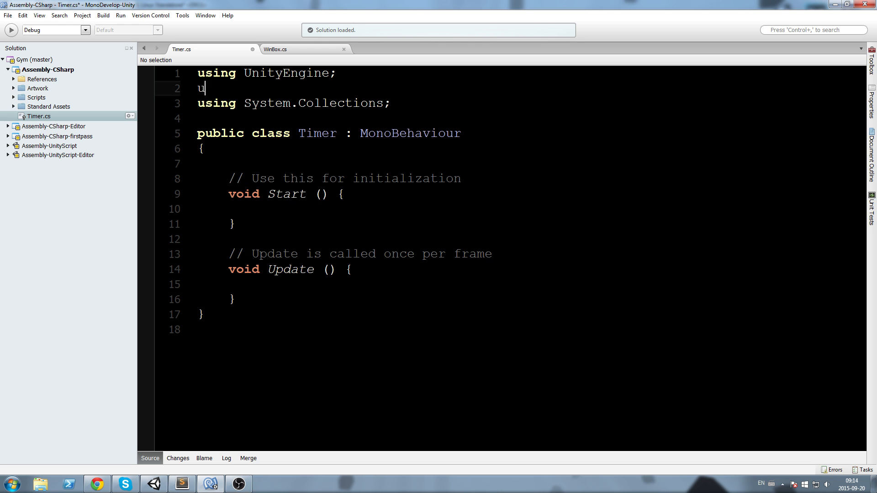
Add 'using UnityEngine.UI;' and declare 'public Text timerText;' in Timer.cs
{"action": "type", "text": "sing UnityEditor"}
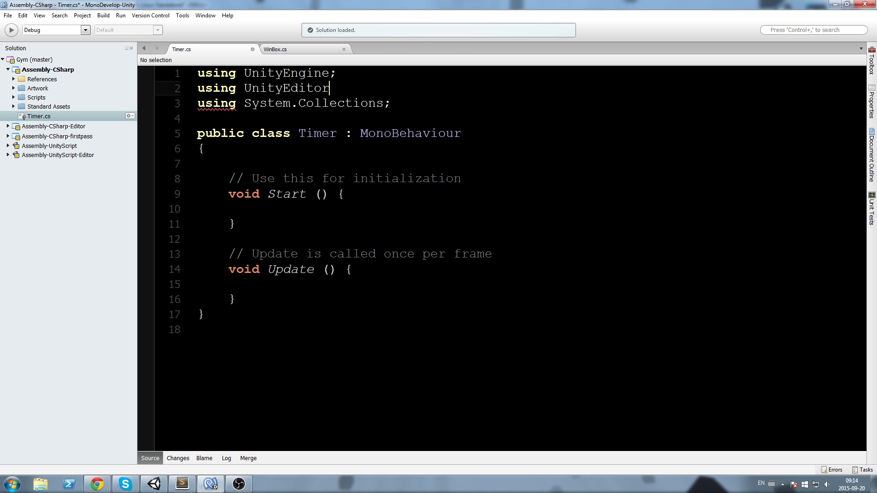
{"action": "double_click", "coordinate": [286, 89]}
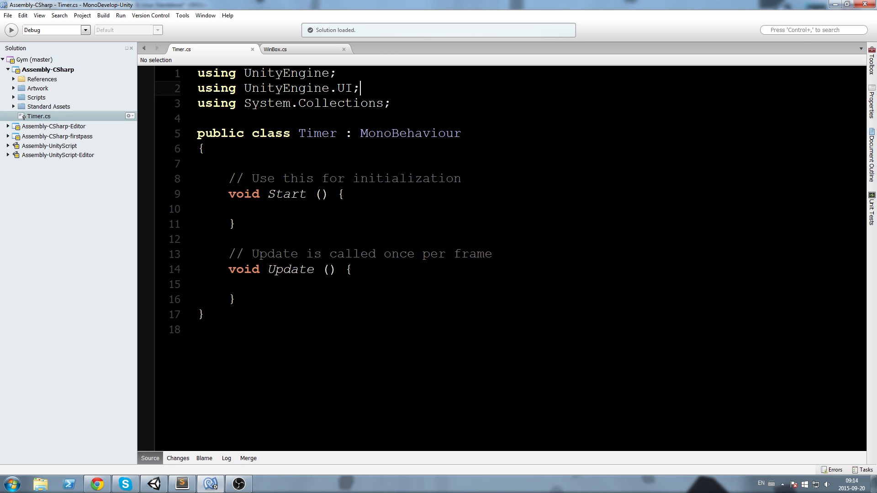
{"action": "type", "text": "p"}
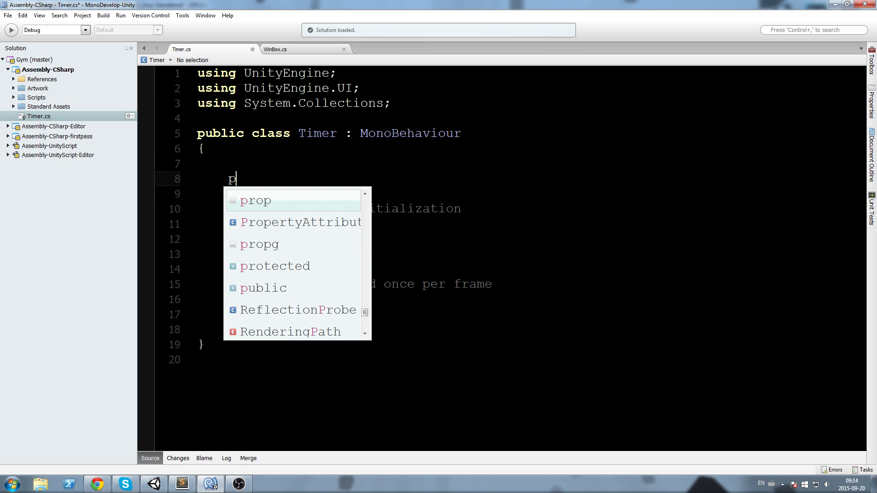
{"action": "type", "text": "ublic Text"}
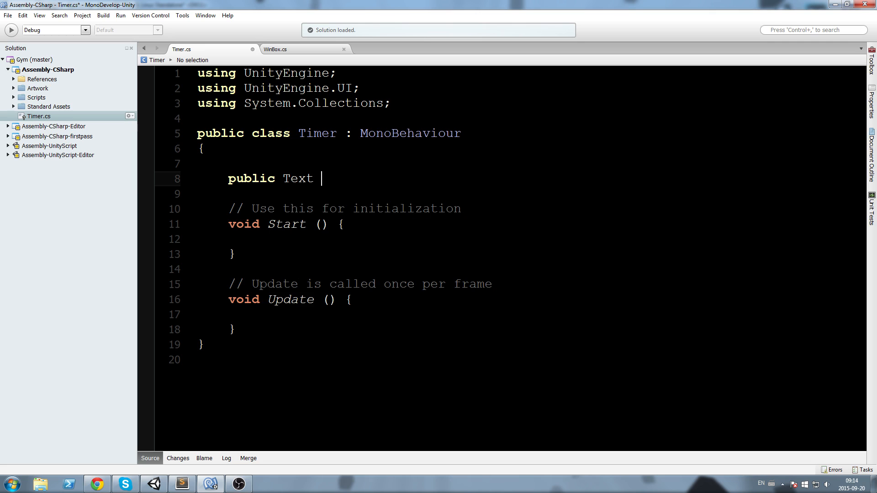
{"action": "type", "text": "timerText;"}
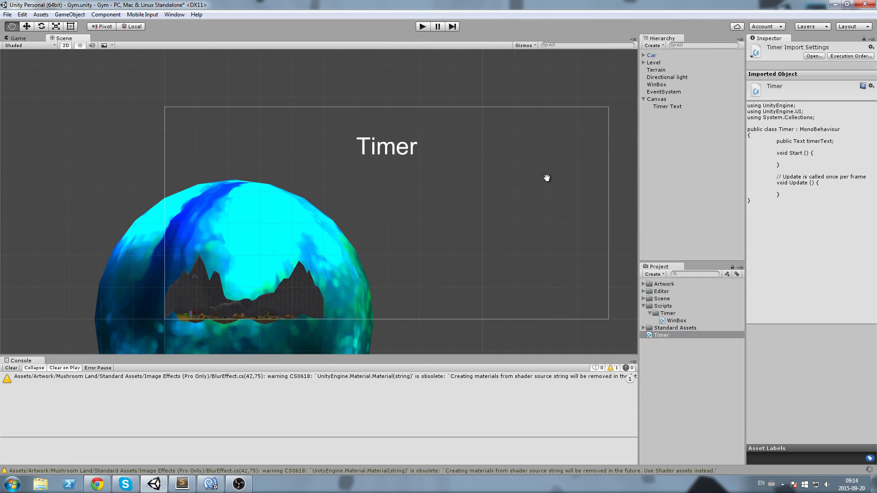
{"action": "mouse_move", "coordinate": [657, 59]}
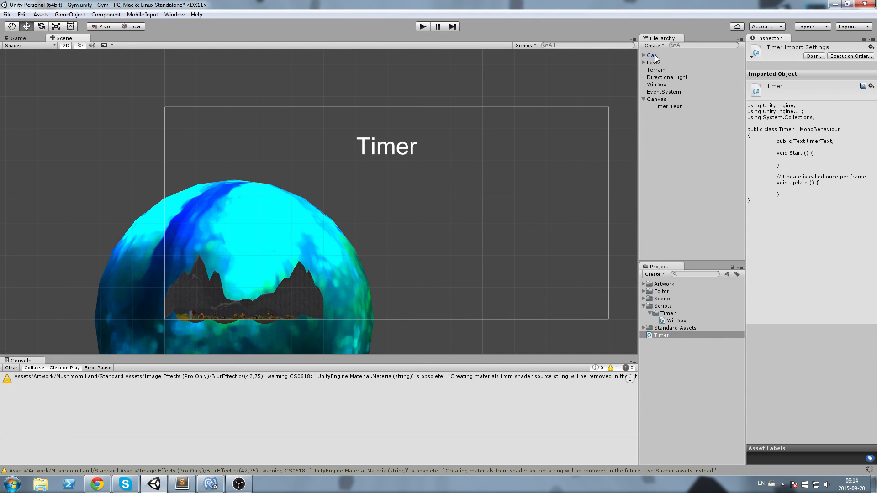
Select the Car object before reopening the Timer script
{"action": "left_click", "coordinate": [650, 55]}
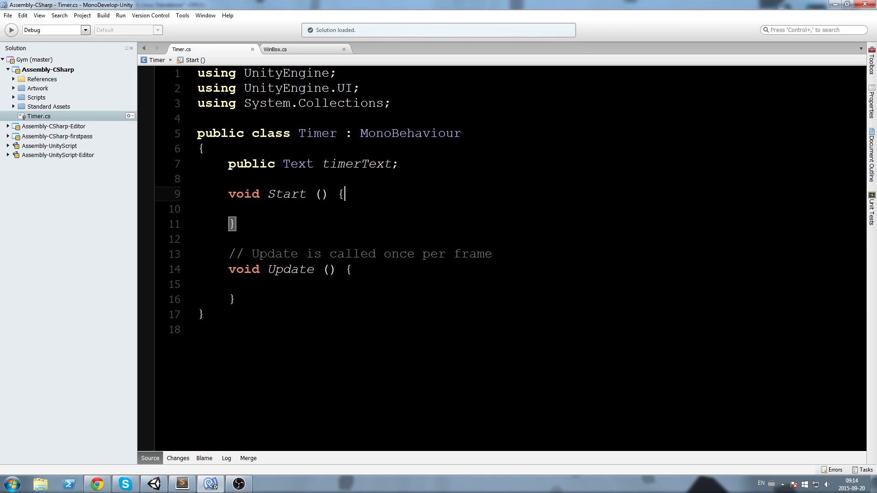
Declare 'private float startTime;' and assign 'startTime = Time.time;' in Start()
{"action": "type", "text": "private float startTi"}
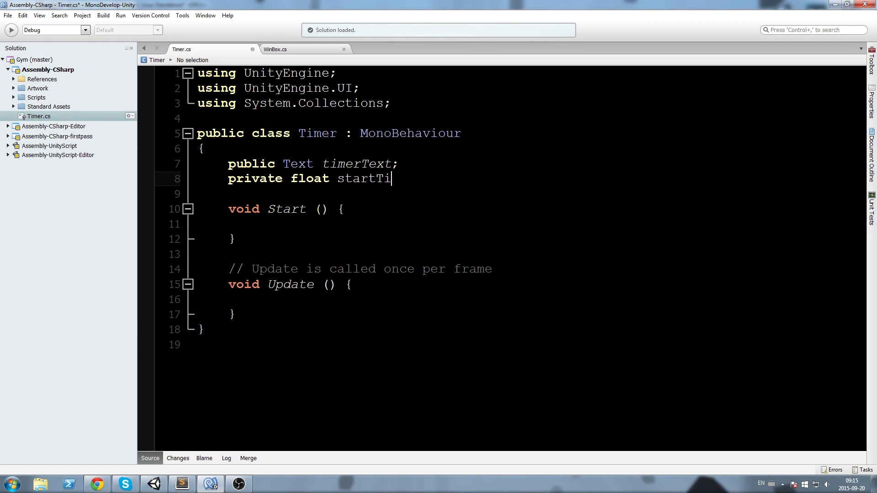
{"action": "type", "text": "me;"}
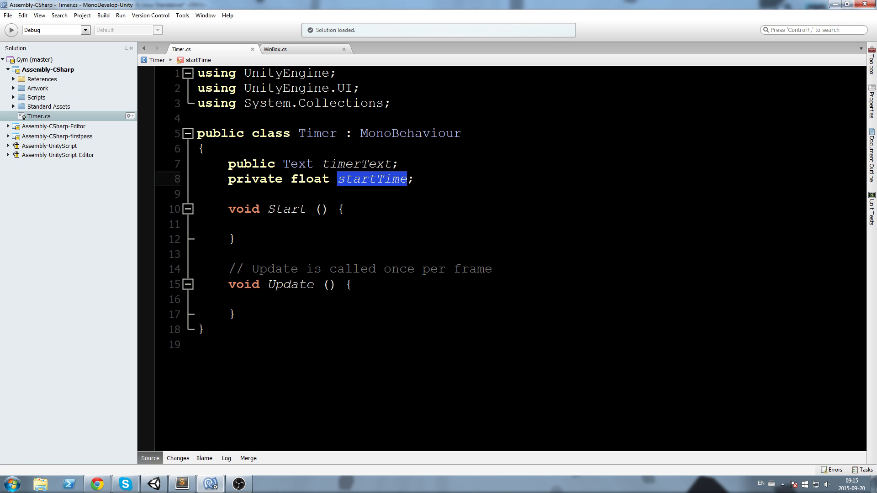
{"action": "type", "text": "startTime = Time."}
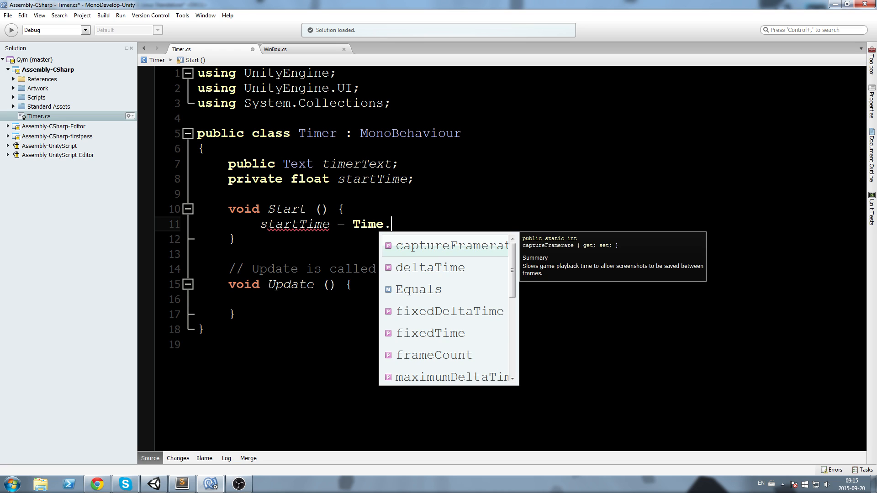
{"action": "type", "text": "time;"}
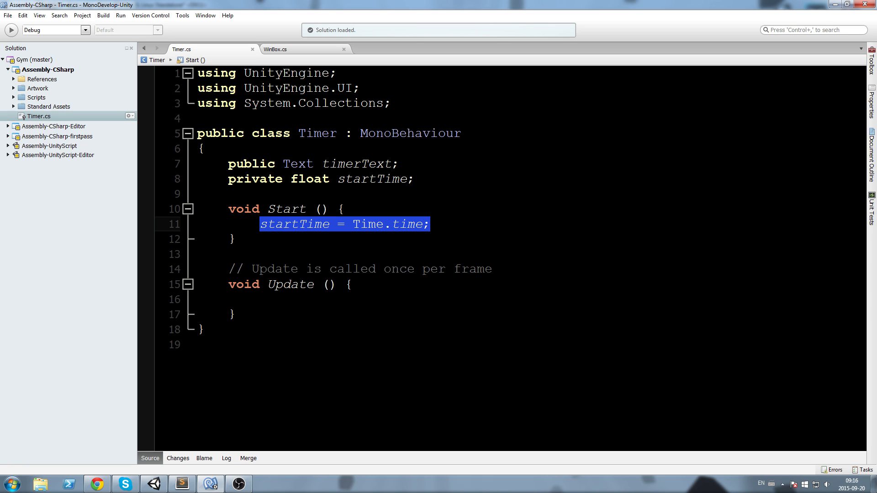
{"action": "mouse_move", "coordinate": [416, 212]}
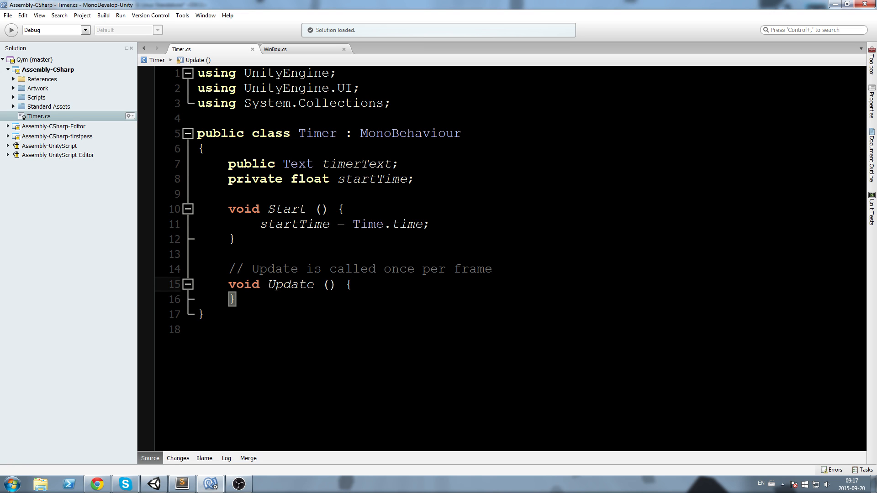
In Update, compute 'float t = Time.time - startTime;'
{"action": "type", "text": "float t"}
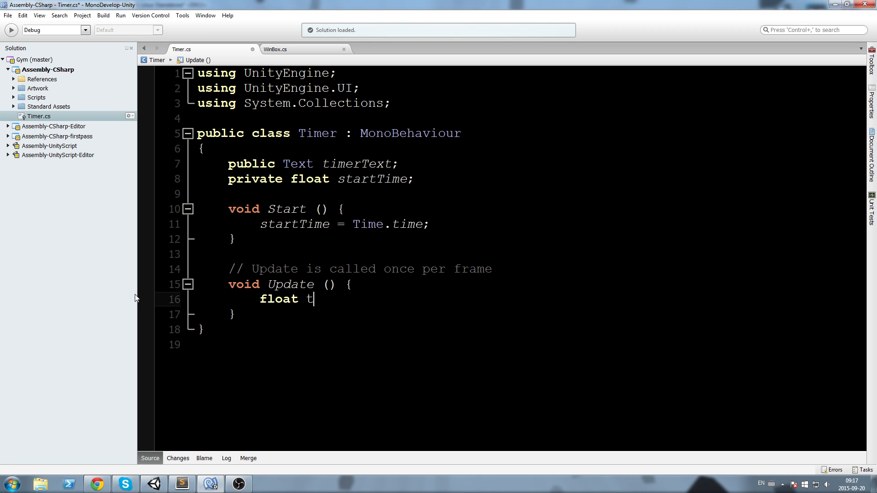
{"action": "type", "text": "="}
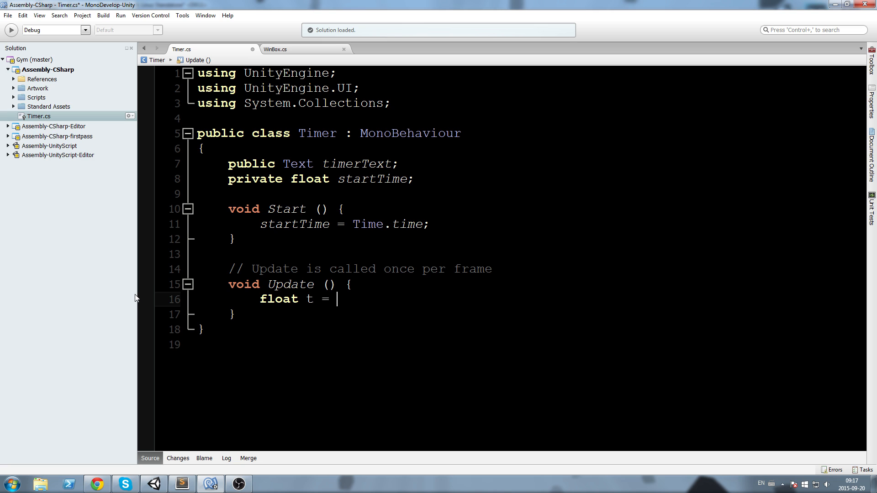
{"action": "type", "text": "Time.time - startTime;"}
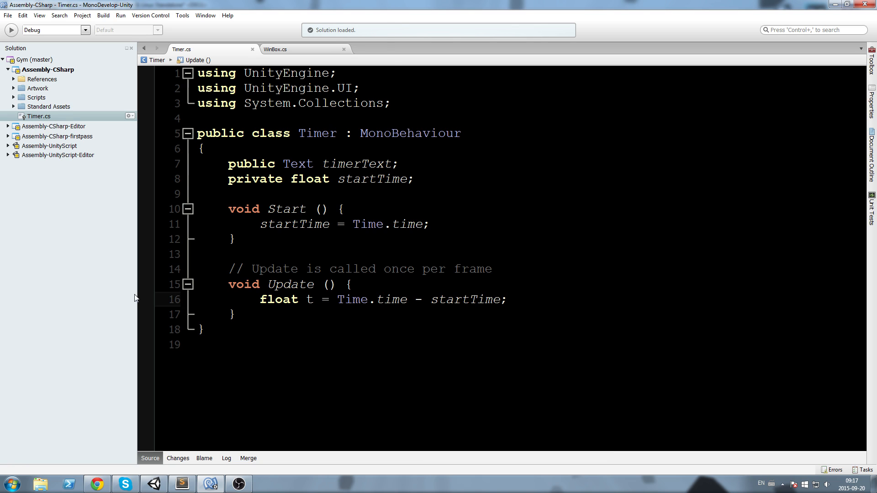
{"action": "left_click_drag", "start_coordinate": [407, 299], "coordinate": [507, 299]}
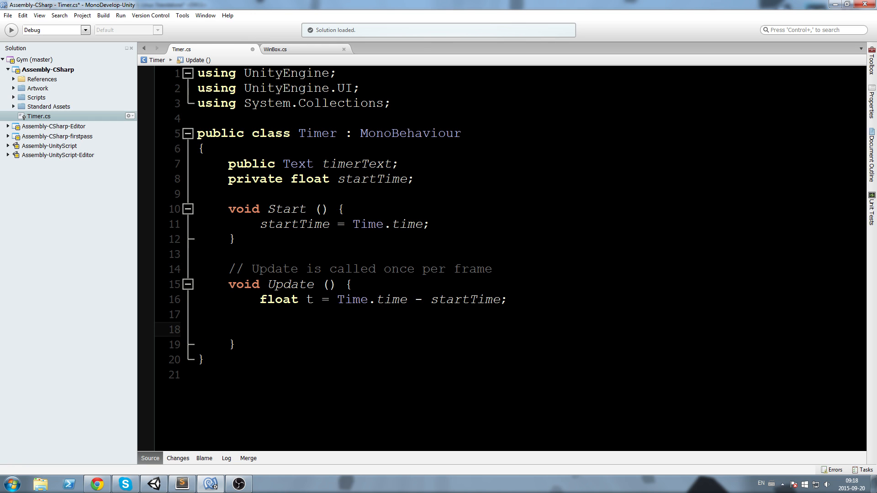
Add 'string minutes = ((int) t / 60).ToString();' and save the script
{"action": "type", "text": "string"}
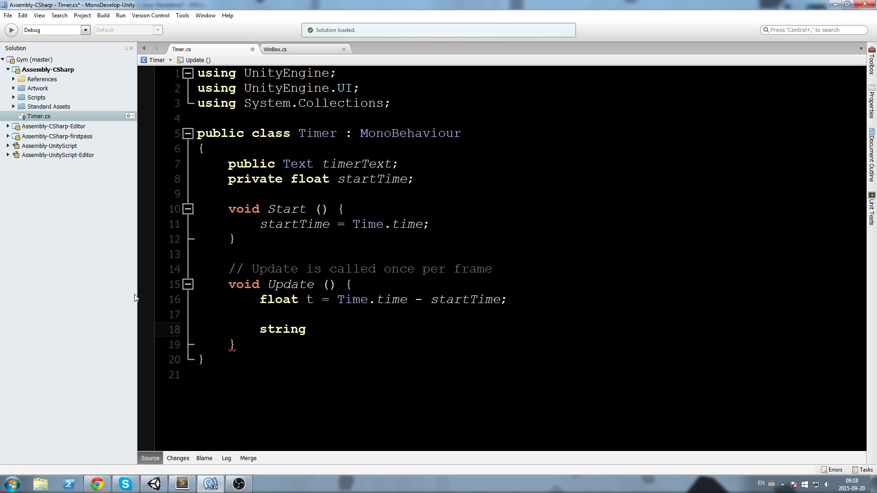
{"action": "type", "text": "minutes"}
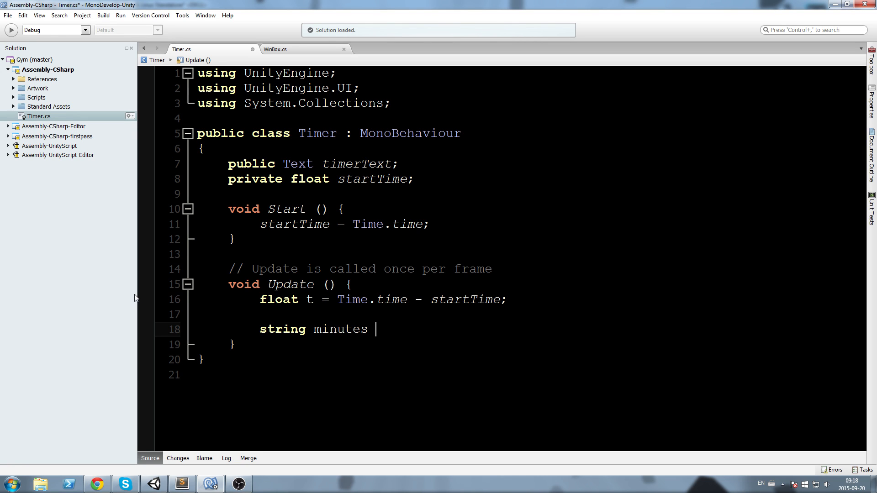
{"action": "type", "text": "= ((int"}
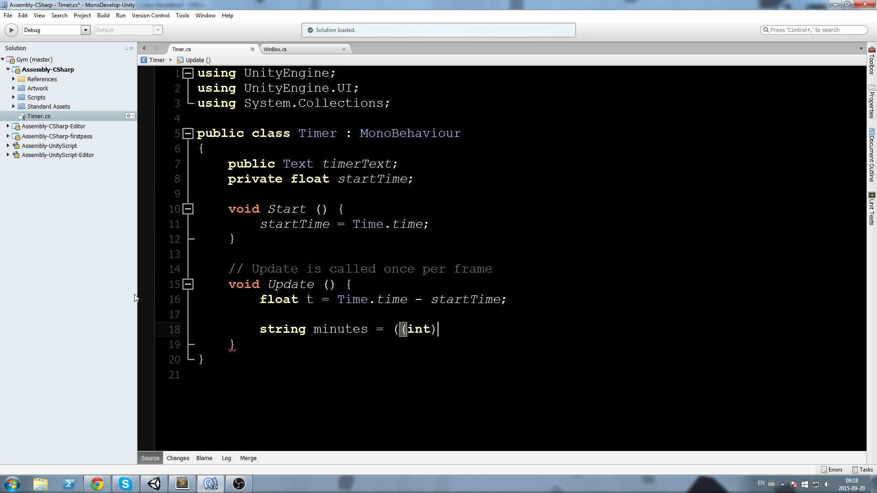
{"action": "type", "text": "t /"}
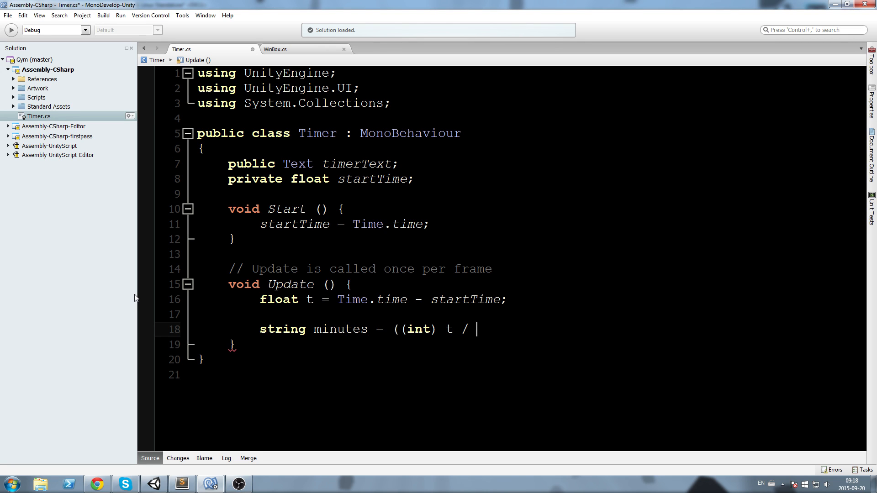
{"action": "type", "text": "60)"}
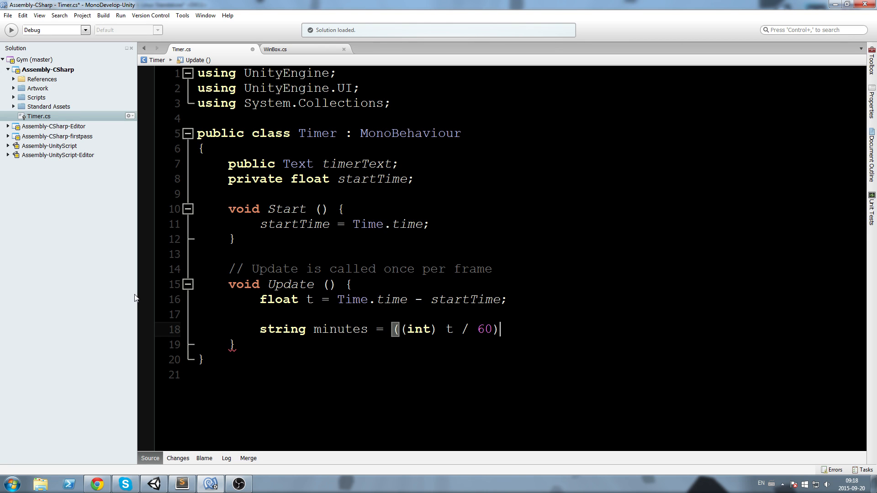
{"action": "type", "text": ".ToString();"}
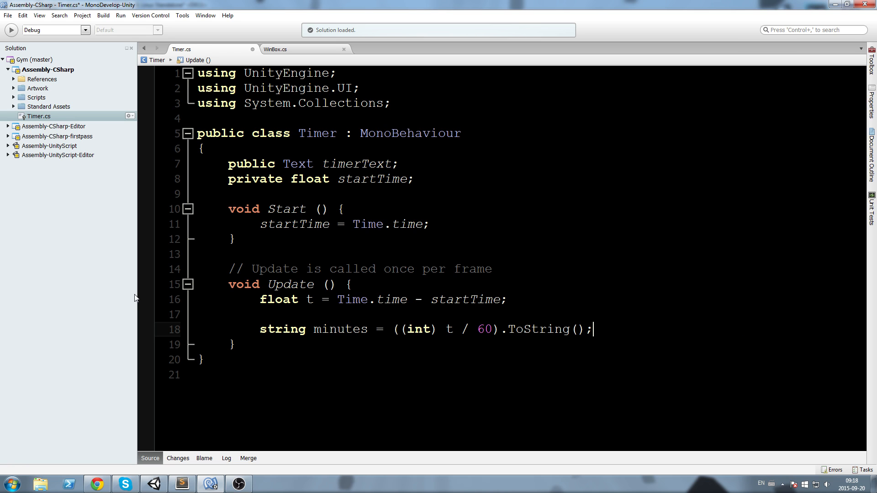
{"action": "key", "text": "ctrl+s"}
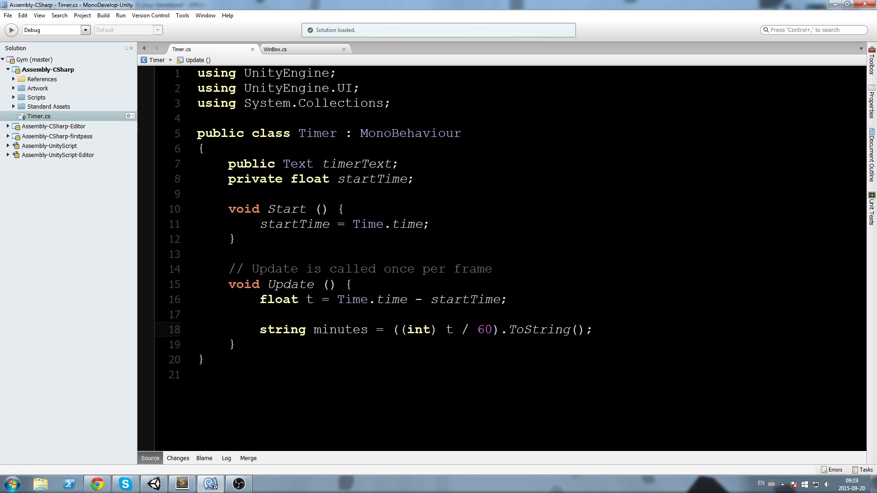
{"action": "double_click", "coordinate": [449, 329]}
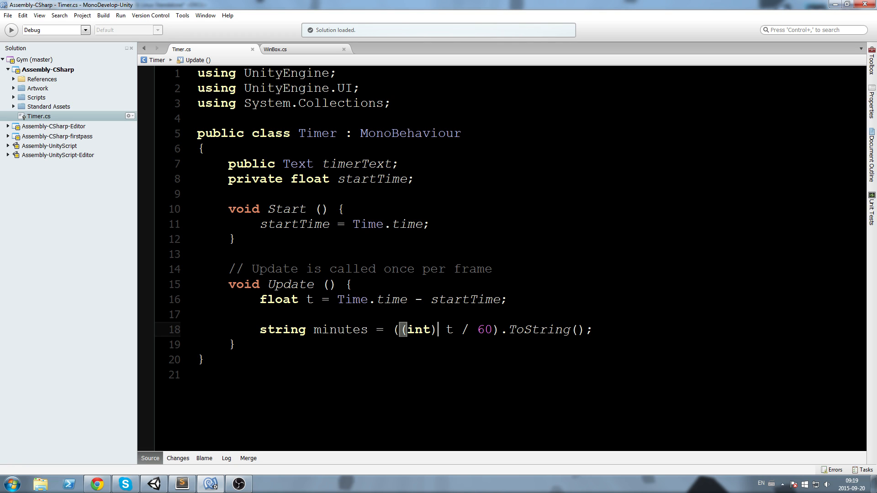
{"action": "mouse_move", "coordinate": [603, 332]}
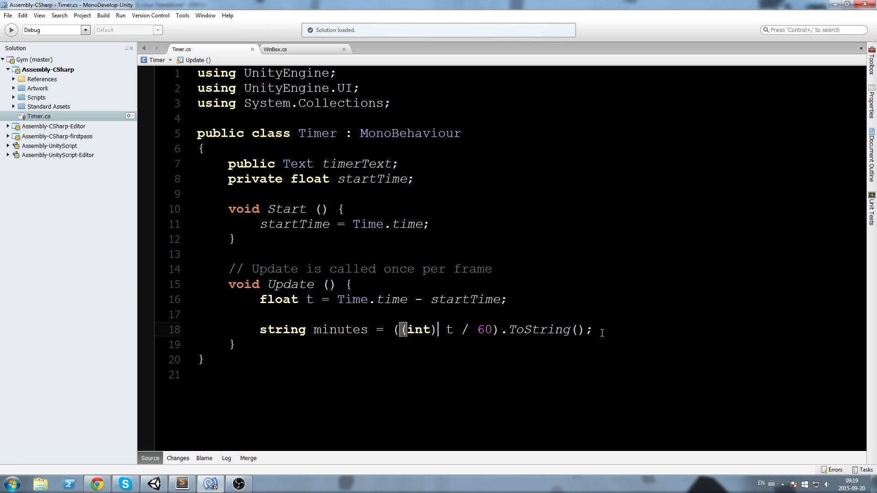
Add 'string seconds = (t % 60).ToString();'
{"action": "type", "text": "s"}
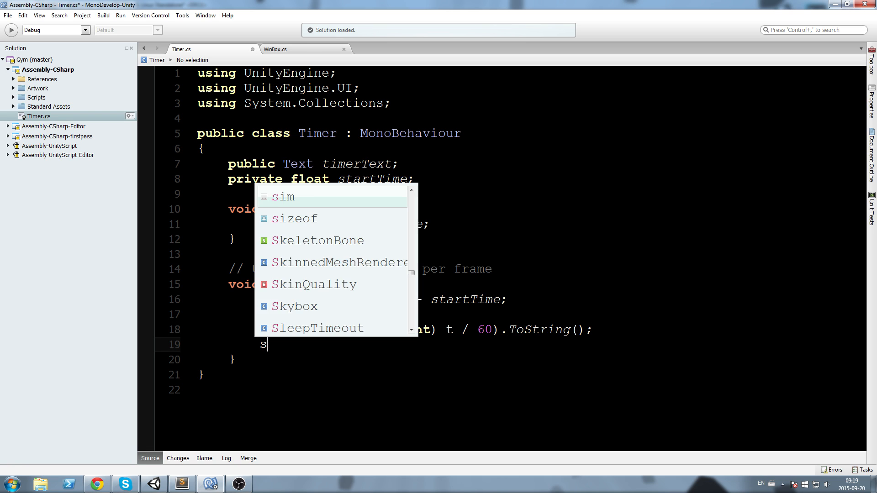
{"action": "type", "text": "string"}
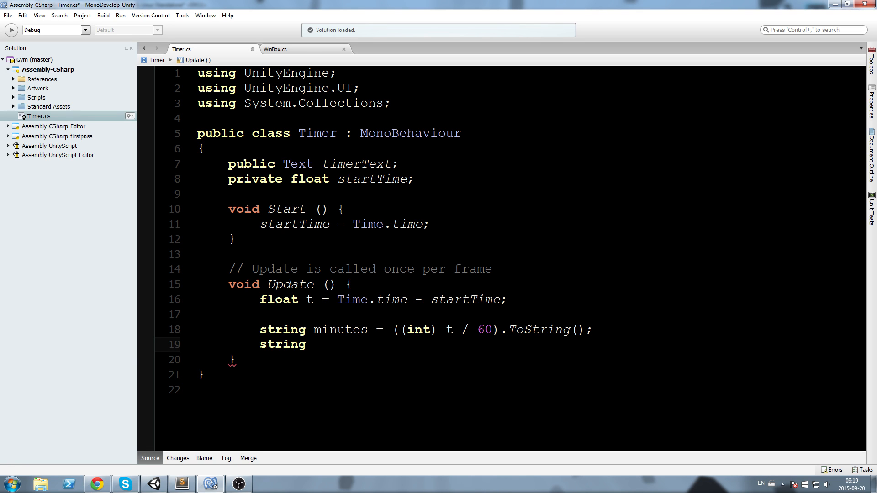
{"action": "type", "text": "seconds ="}
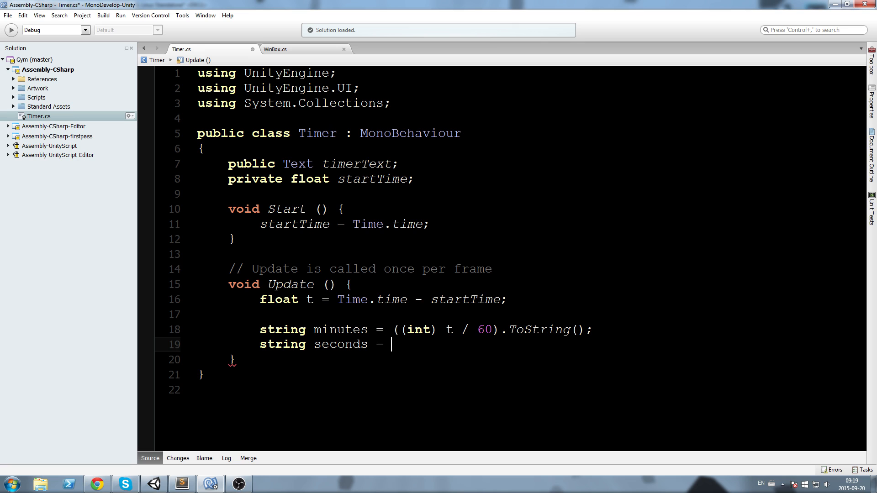
{"action": "type", "text": "(t"}
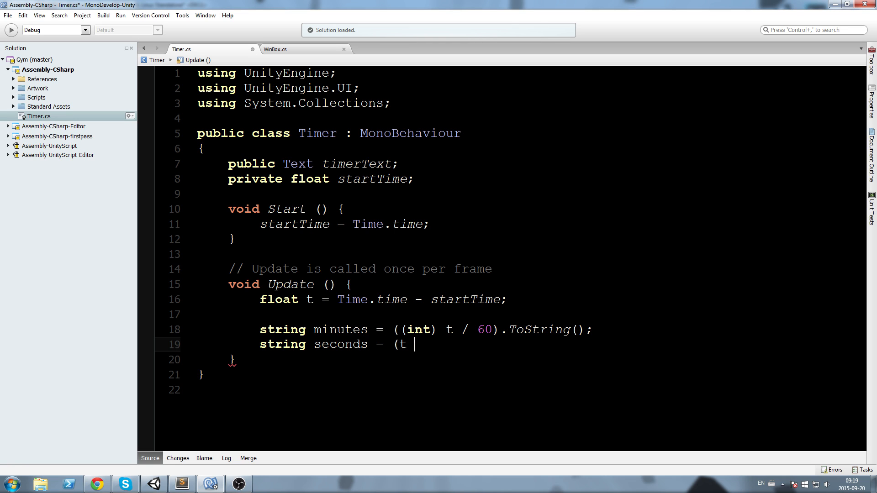
{"action": "type", "text": "% 60"}
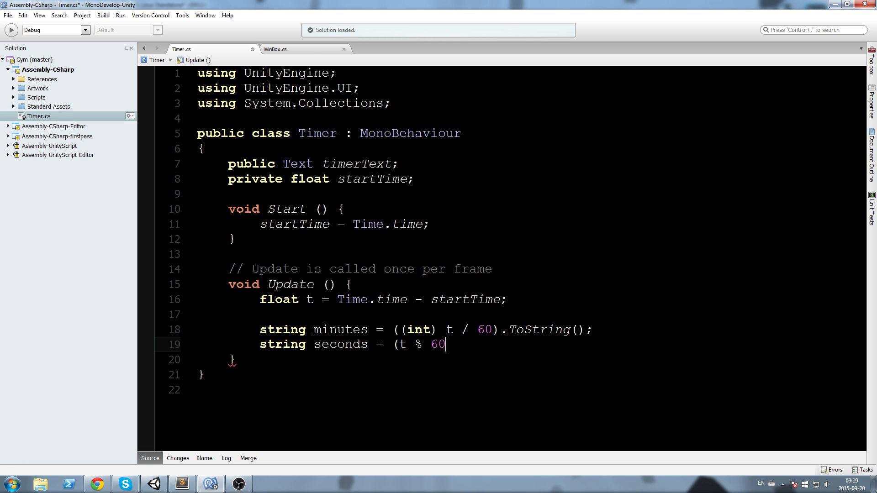
{"action": "type", "text": ").s"}
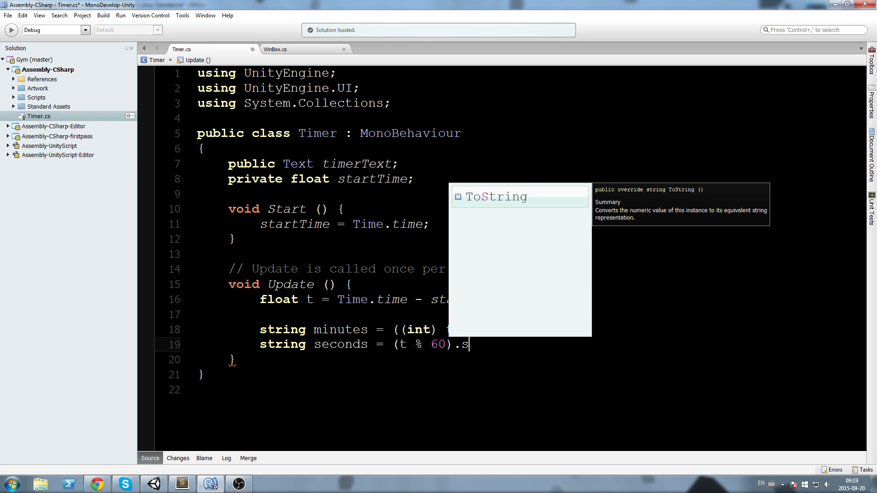
{"action": "type", "text": "ToString();"}
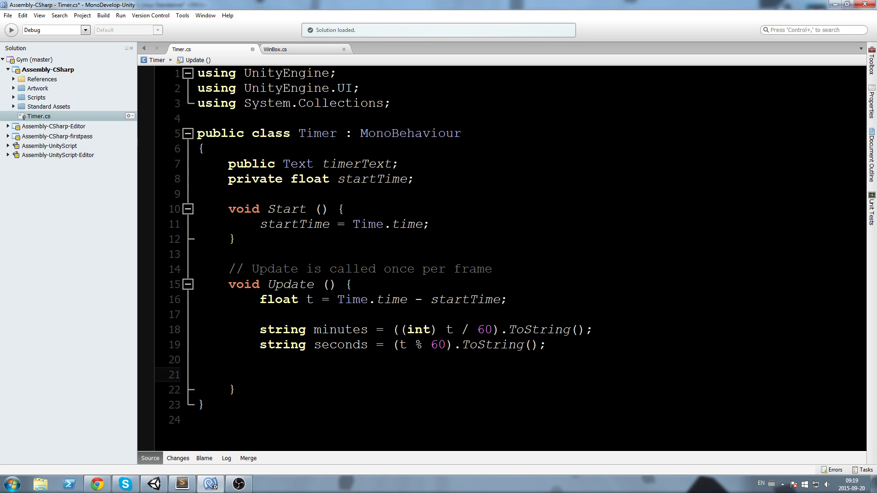
Write 'timerText.text = minutes + ":" + seconds;' to display the time
{"action": "type", "text": "timerText."}
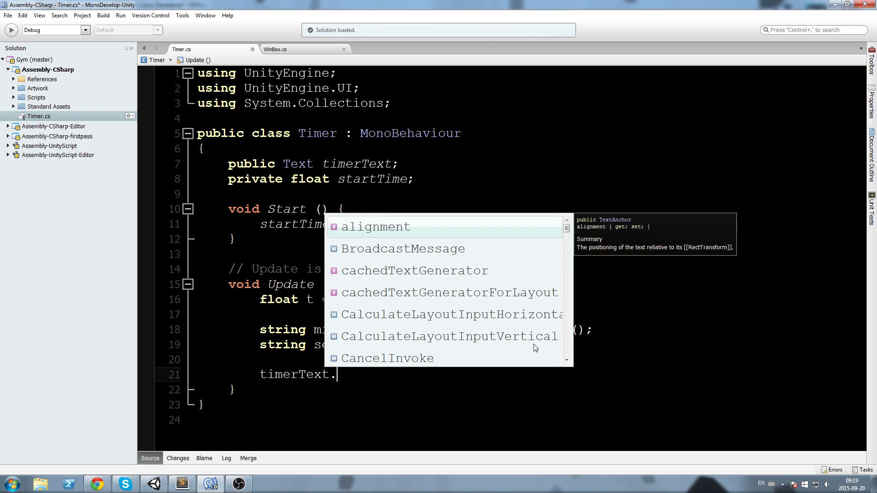
{"action": "type", "text": "text ="}
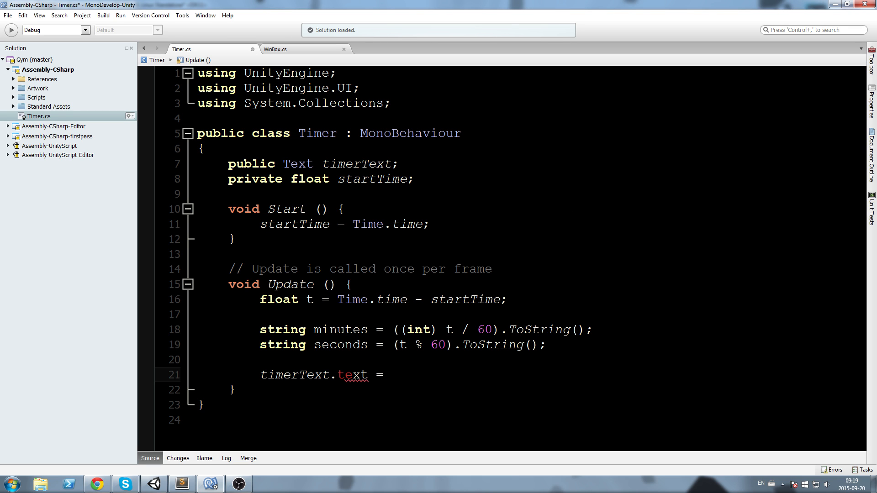
{"action": "type", "text": "minutes +"}
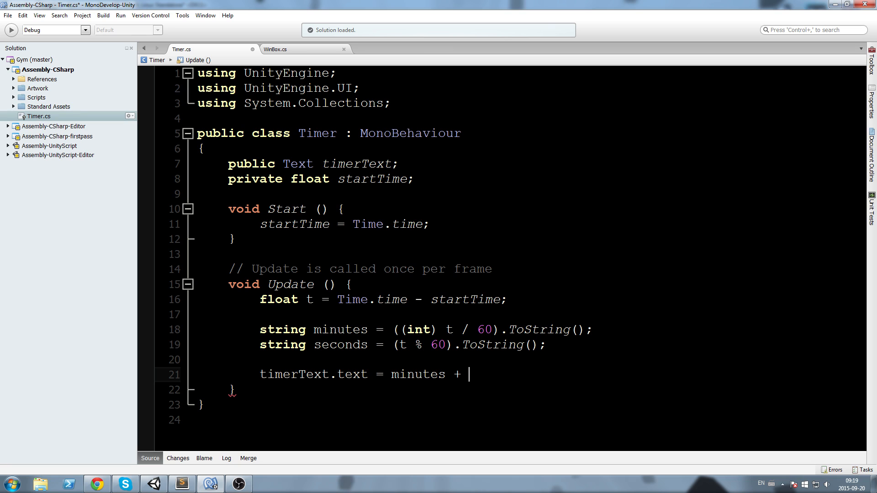
{"action": "type", "text": "\":\" +"}
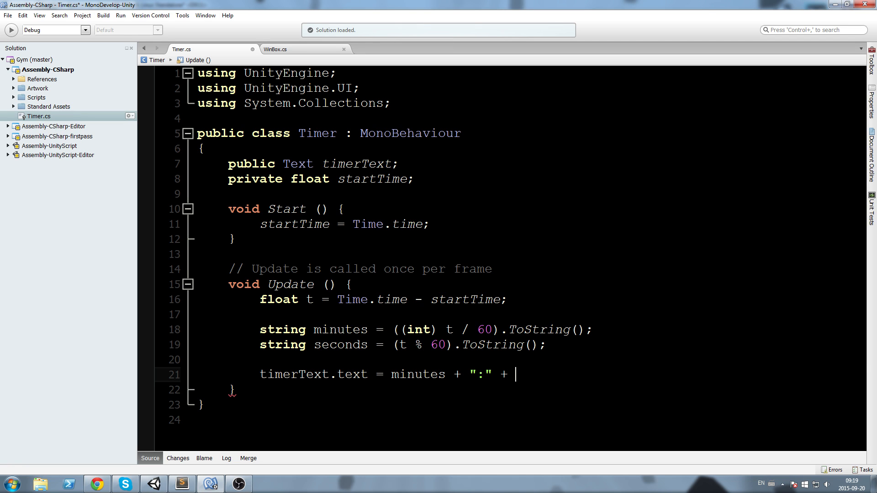
{"action": "type", "text": "seconds;"}
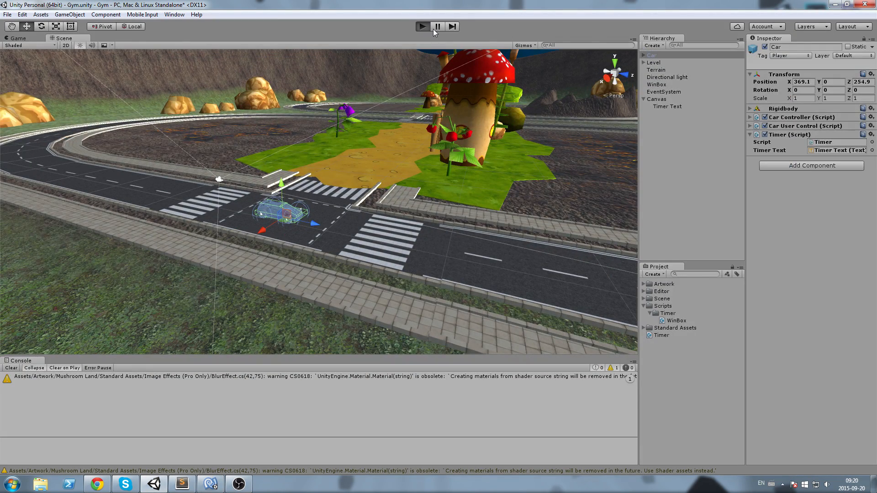
Play-test the game to watch the minutes:seconds timer, then stop the run
{"action": "left_click", "coordinate": [422, 25]}
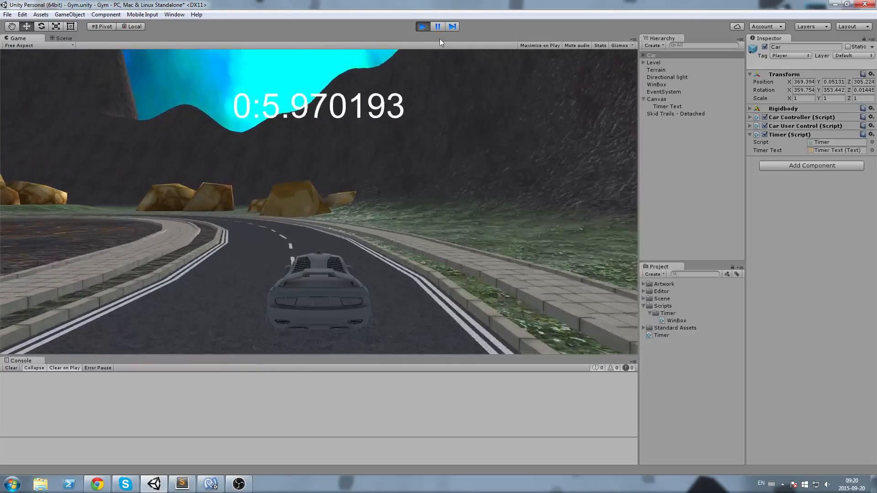
{"action": "left_click", "coordinate": [60, 39]}
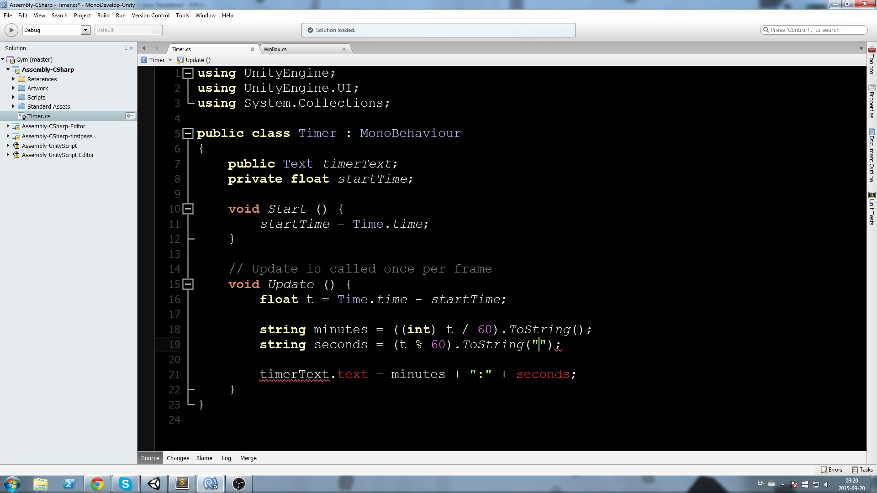
Give the seconds ToString a format string so no decimals show, then play-test
{"action": "type", "text": "f2"}
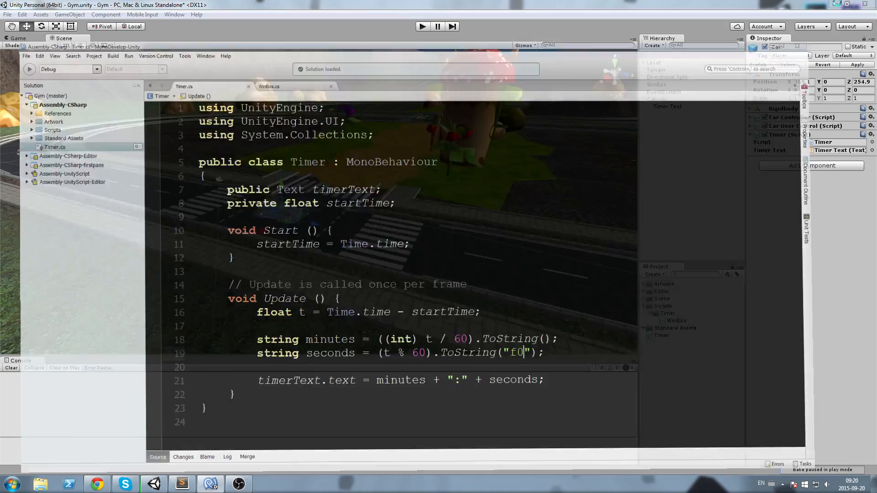
{"action": "left_click", "coordinate": [422, 25]}
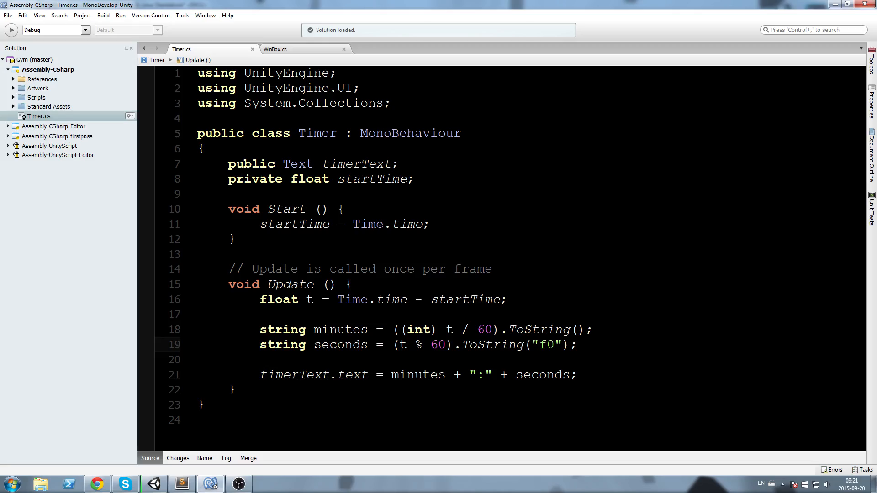
Change the seconds format string to "f2" so the timer shows two decimals
{"action": "type", "text": "f2"}
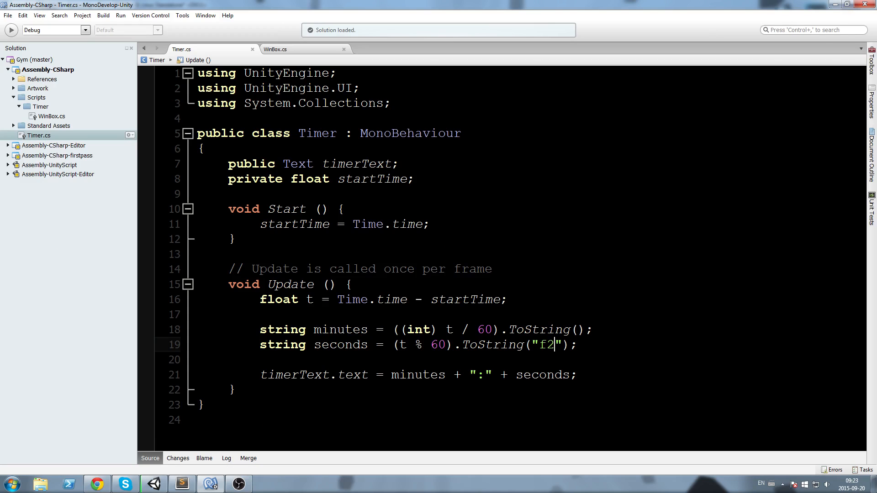
Declare an empty public void Finnish() method below Update
{"action": "type", "text": "public void"}
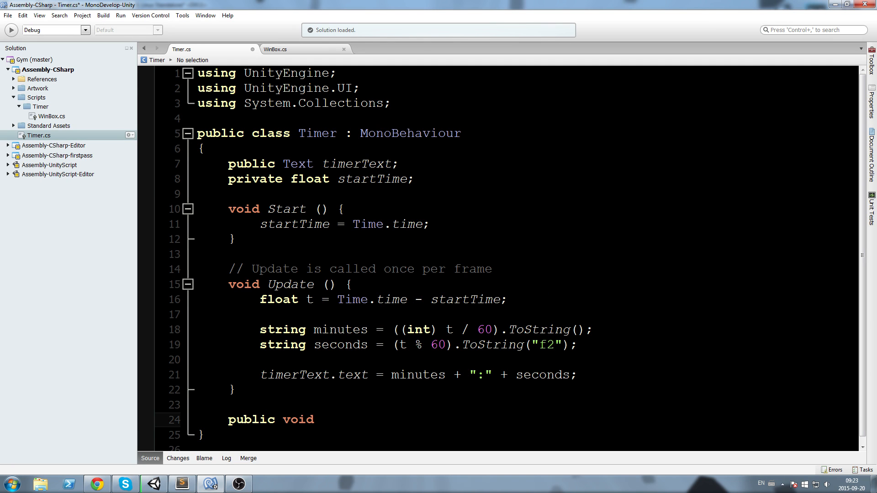
{"action": "type", "text": "Finnish"}
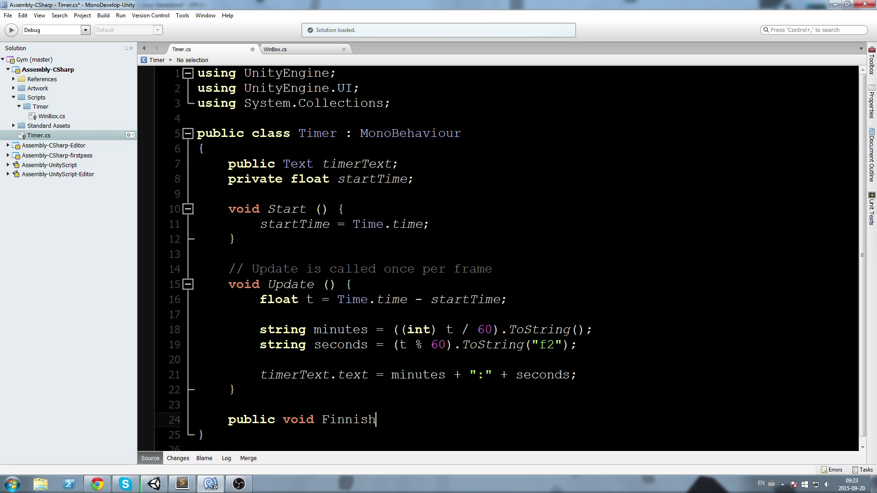
{"action": "type", "text": "()"}
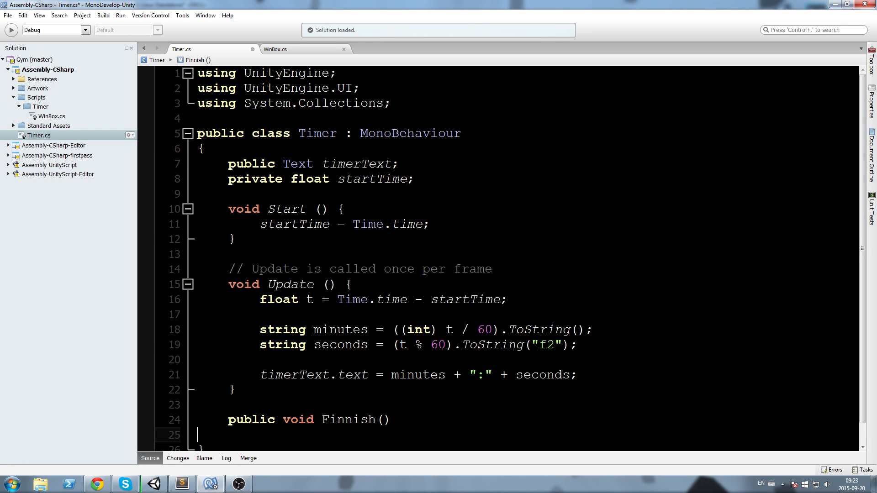
{"action": "type", "text": "{}"}
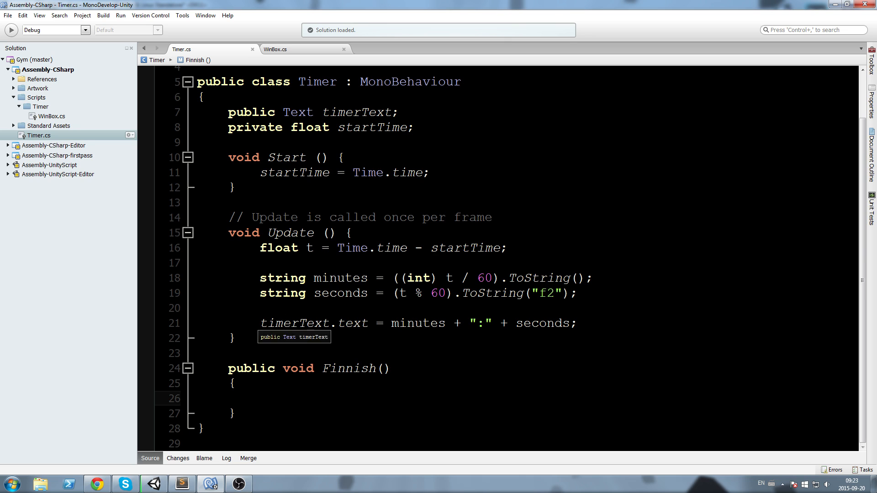
Inside Finnish, set timerText.color = Color.yellow
{"action": "type", "text": "Timer."}
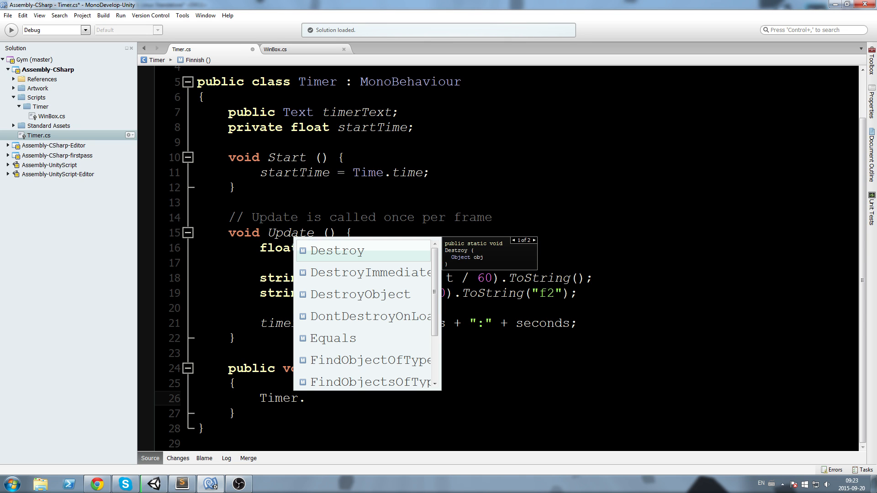
{"action": "type", "text": "timer"}
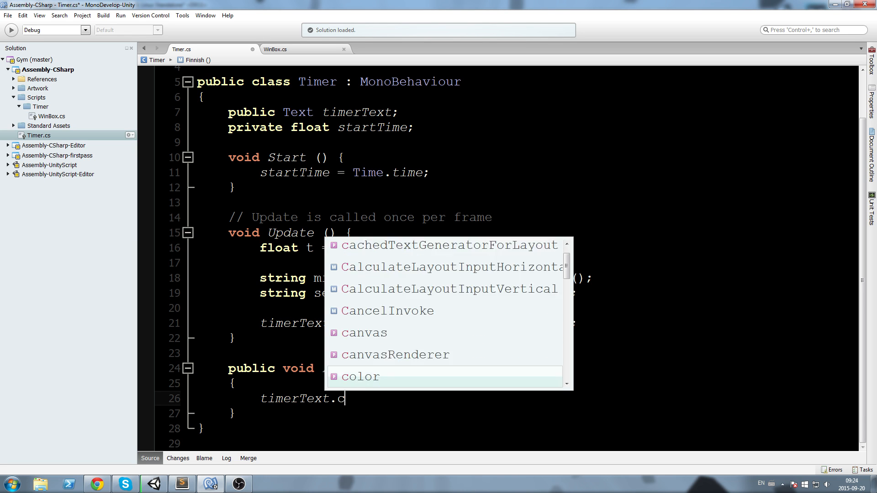
{"action": "type", "text": "olor ="}
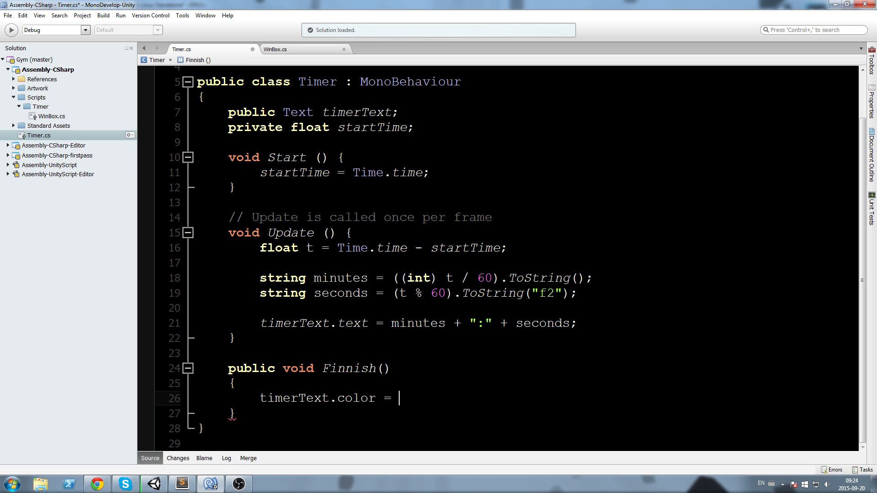
{"action": "type", "text": "Color.yellow;"}
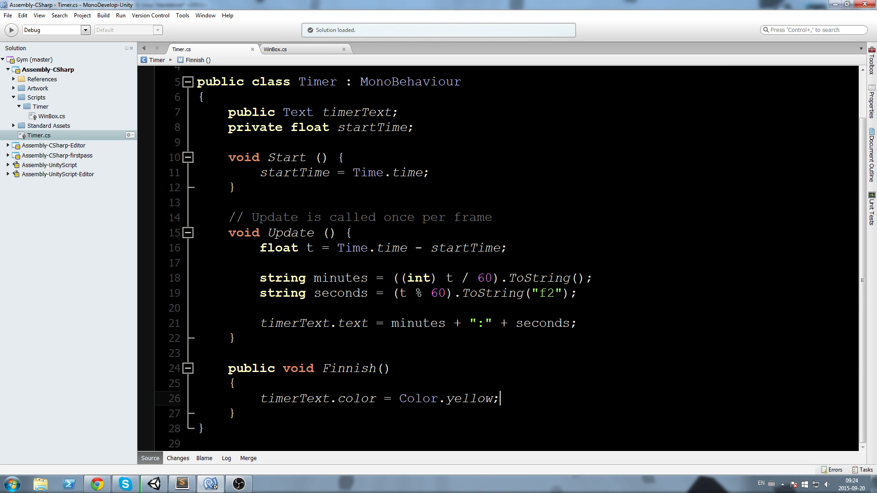
{"action": "mouse_move", "coordinate": [363, 240]}
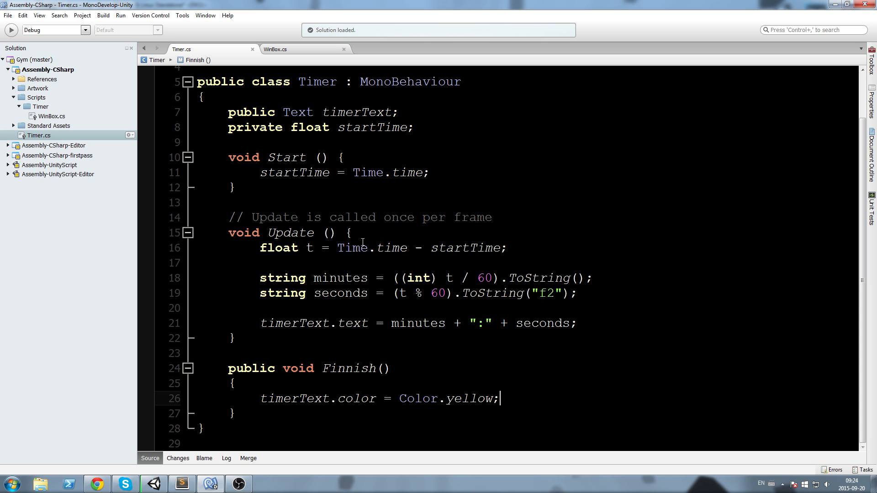
Declare a private bool finnished field initialised to false
{"action": "type", "text": "prop[r"}
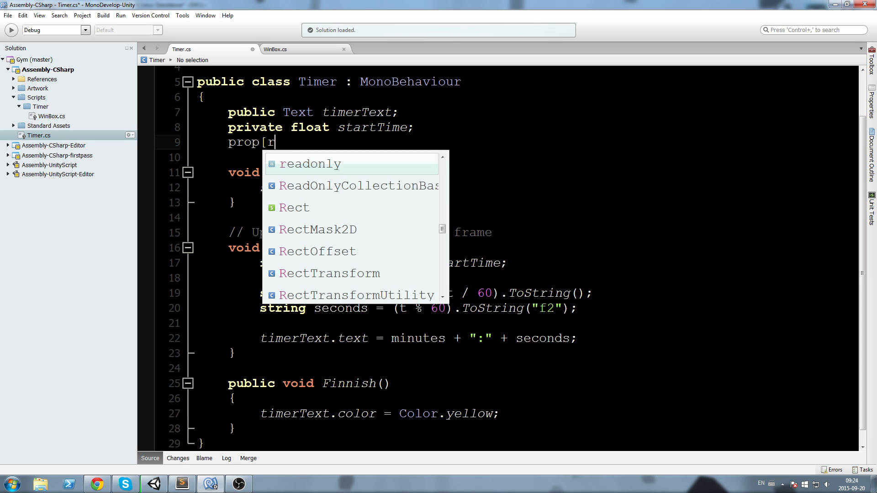
{"action": "type", "text": "private b"}
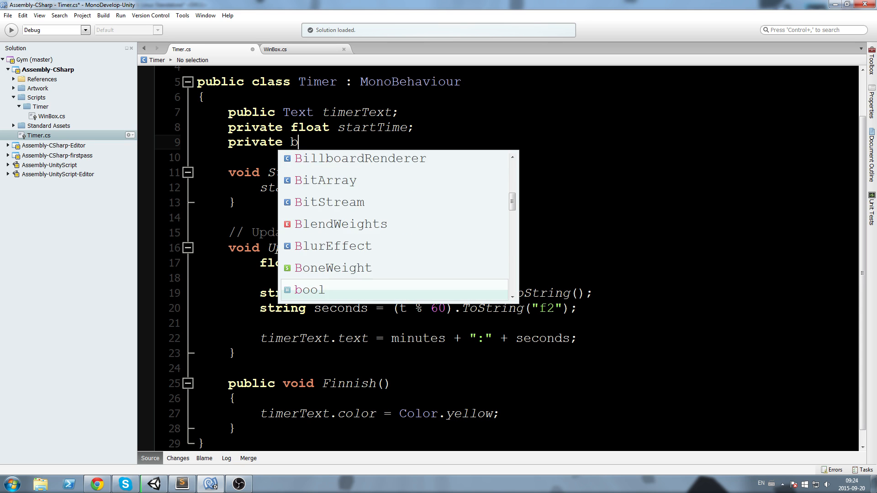
{"action": "type", "text": "ool finnished"}
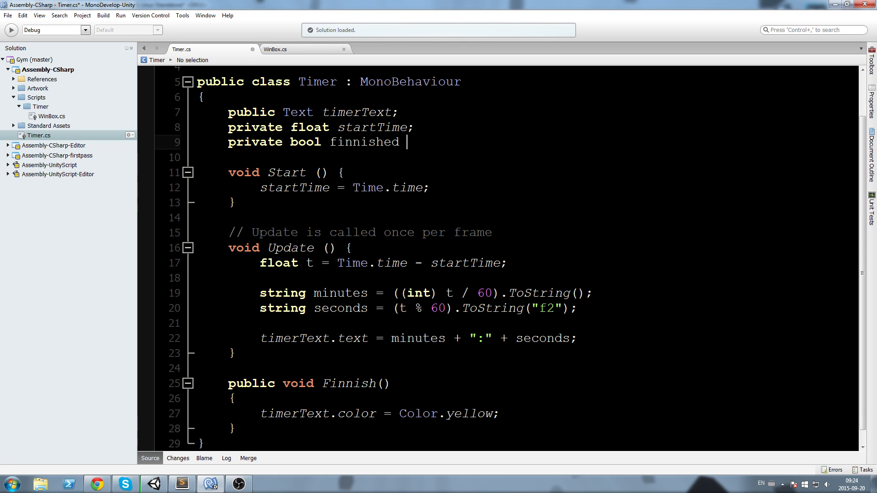
{"action": "type", "text": "= false;"}
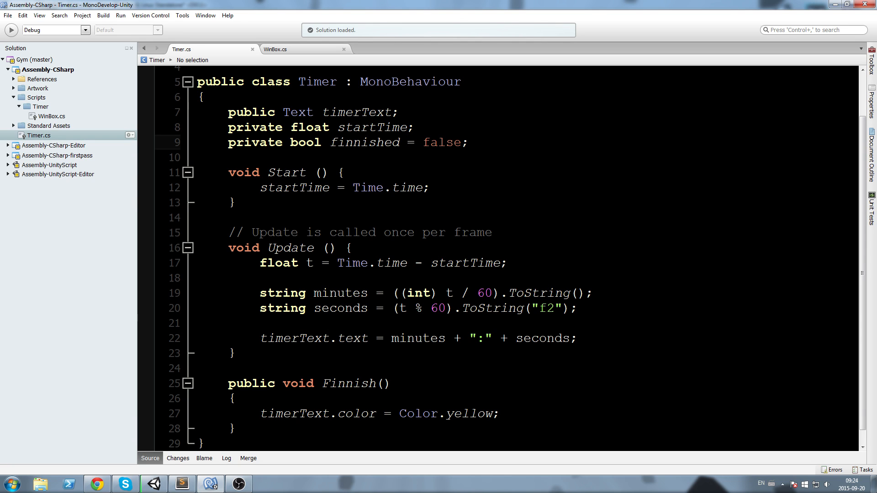
Make Update return early if finnished, and set finnished = true inside Finnish
{"action": "double_click", "coordinate": [363, 142]}
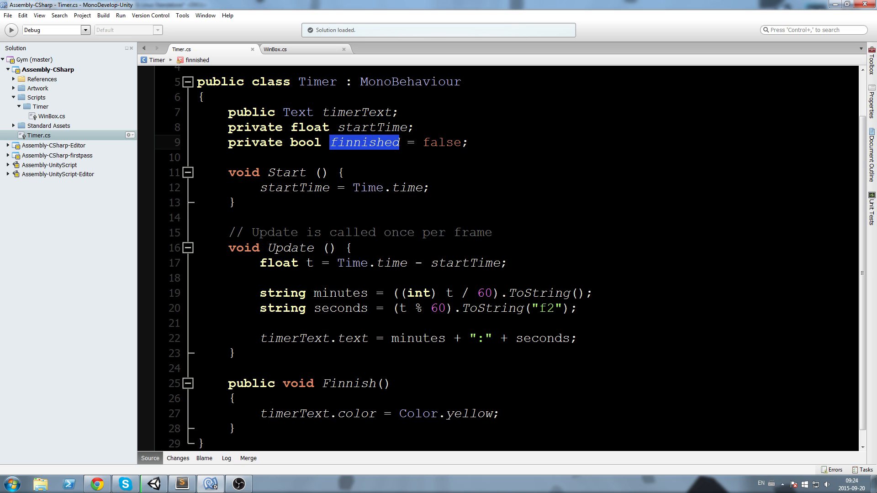
{"action": "type", "text": "if ("}
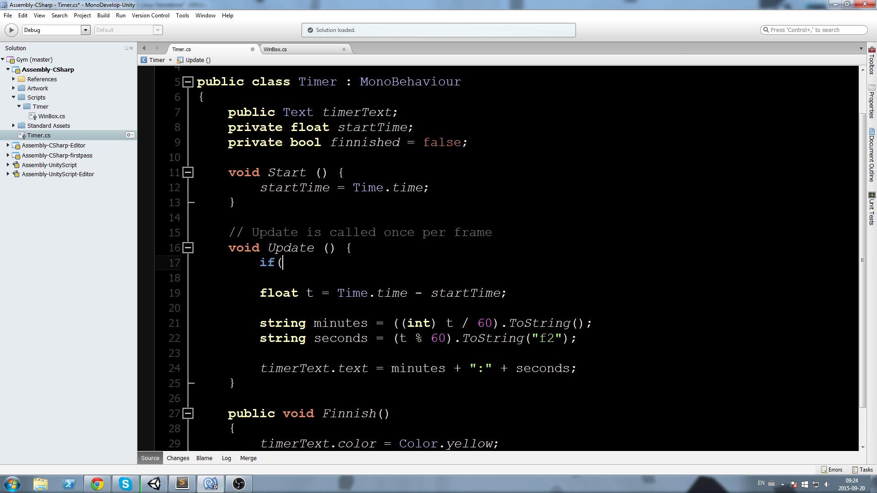
{"action": "type", "text": "finnished)"}
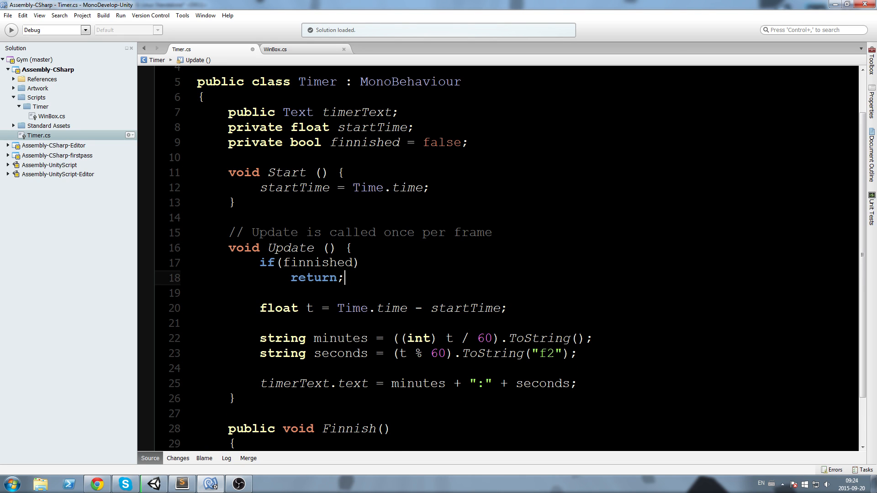
{"action": "left_click_drag", "start_coordinate": [259, 308], "coordinate": [577, 384]}
{"action": "type", "text": "finnished"}
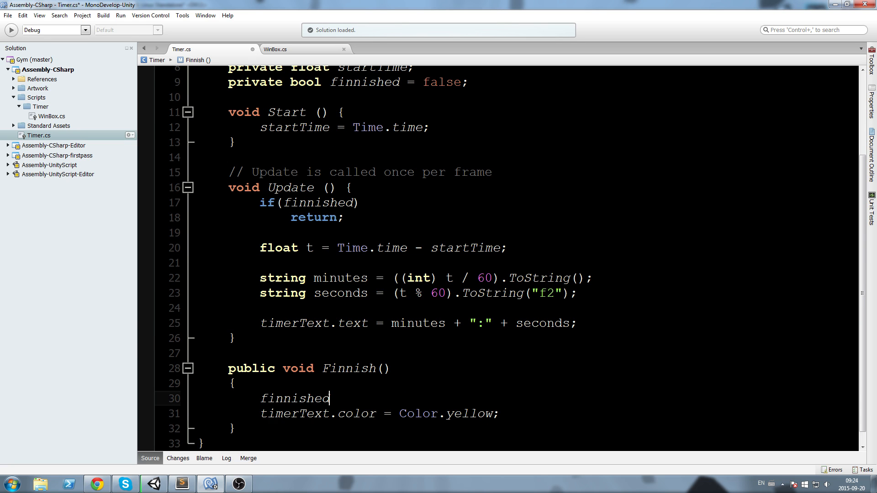
{"action": "type", "text": "= true;"}
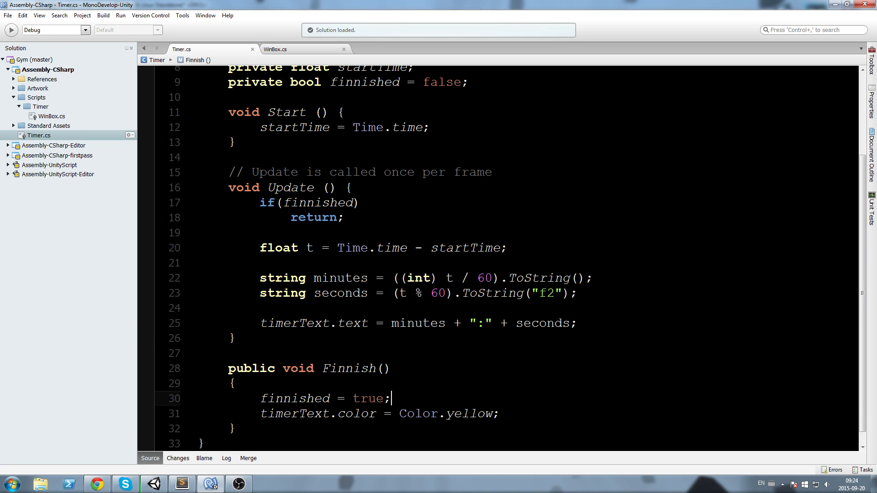